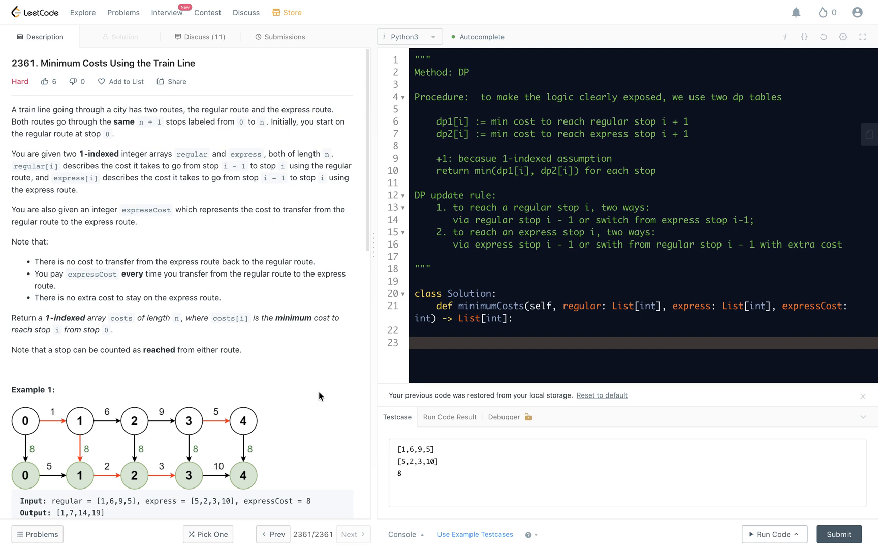
{"action": "mouse_move", "coordinate": [177, 369]}
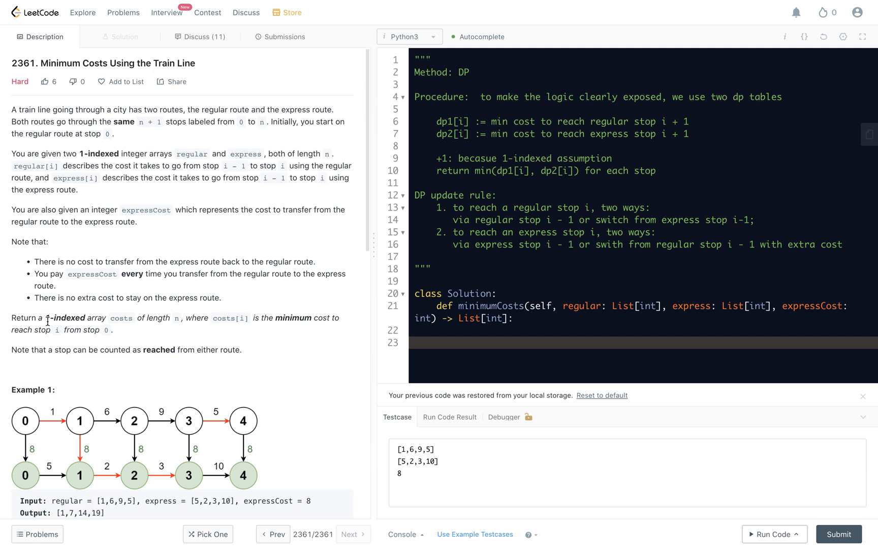
{"action": "mouse_move", "coordinate": [106, 320]}
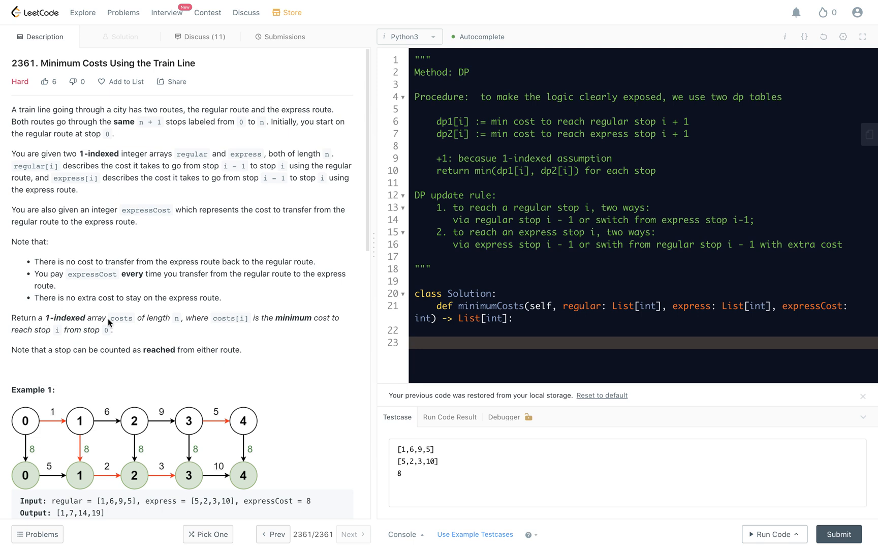
{"action": "mouse_move", "coordinate": [165, 321]}
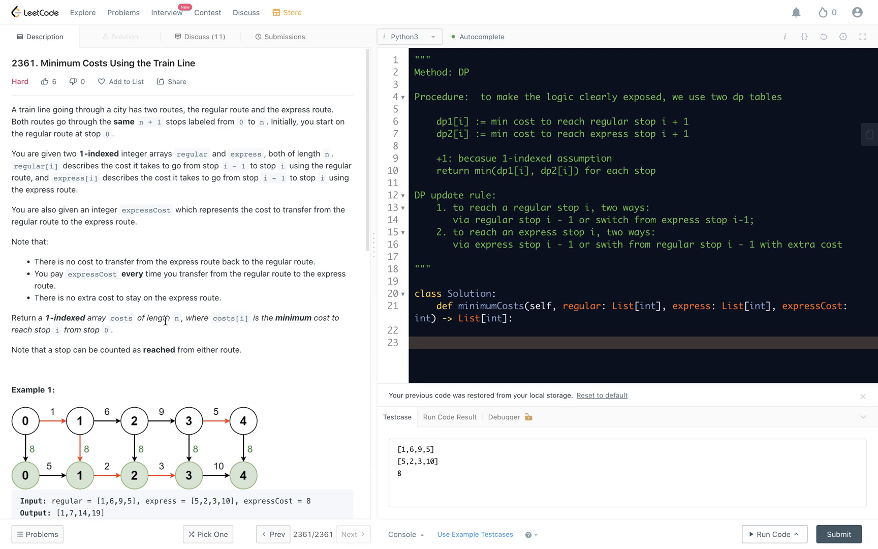
{"action": "mouse_move", "coordinate": [233, 319]}
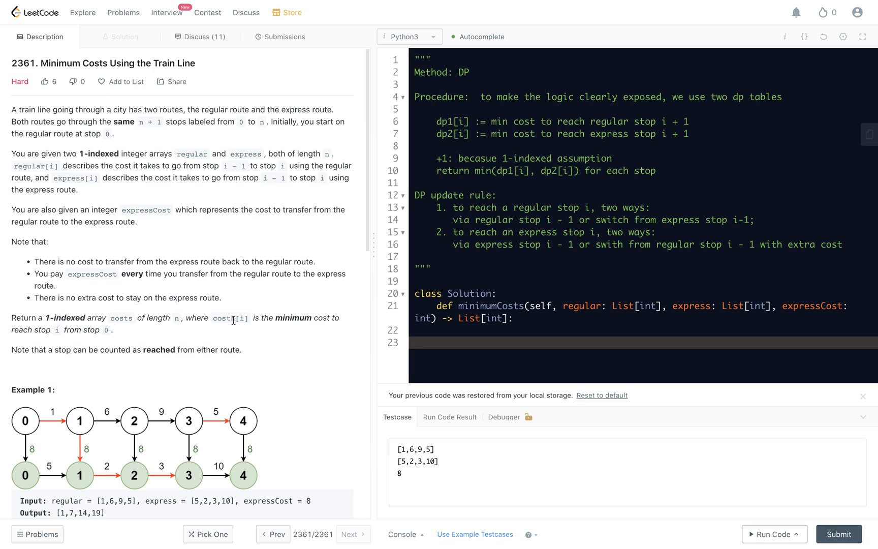
{"action": "mouse_move", "coordinate": [274, 333]}
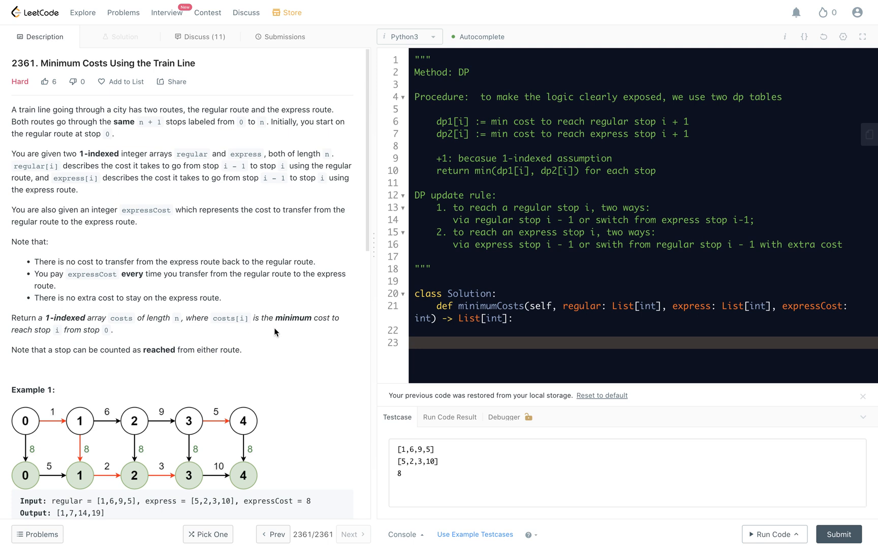
{"action": "mouse_move", "coordinate": [53, 342]}
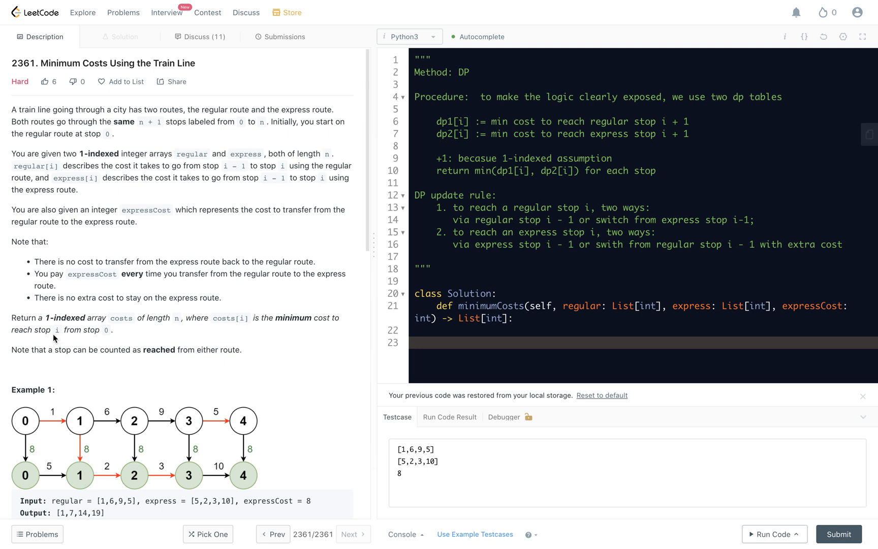
{"action": "mouse_move", "coordinate": [97, 336]}
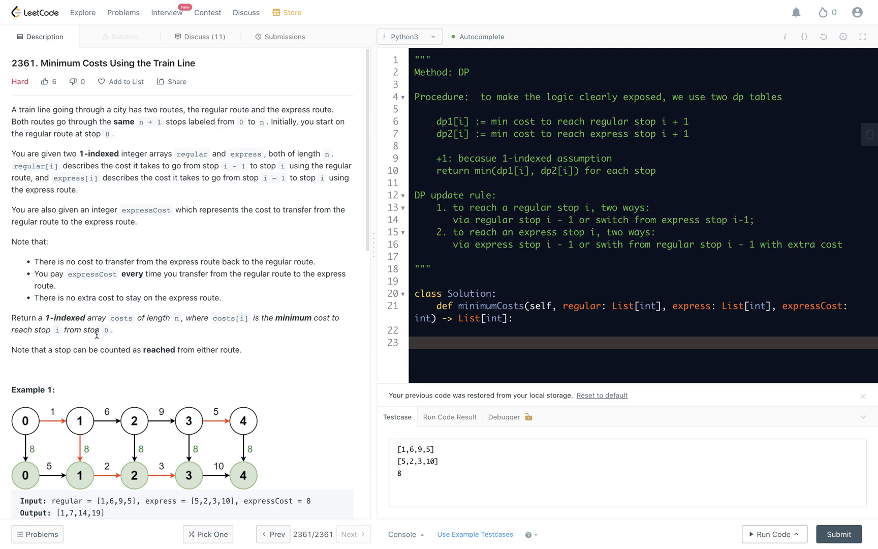
{"action": "mouse_move", "coordinate": [90, 350]}
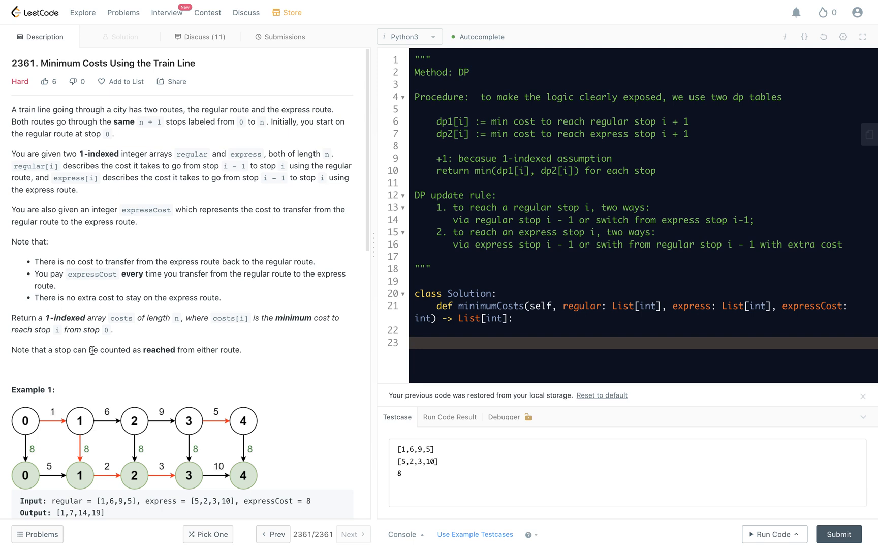
{"action": "mouse_move", "coordinate": [180, 350]}
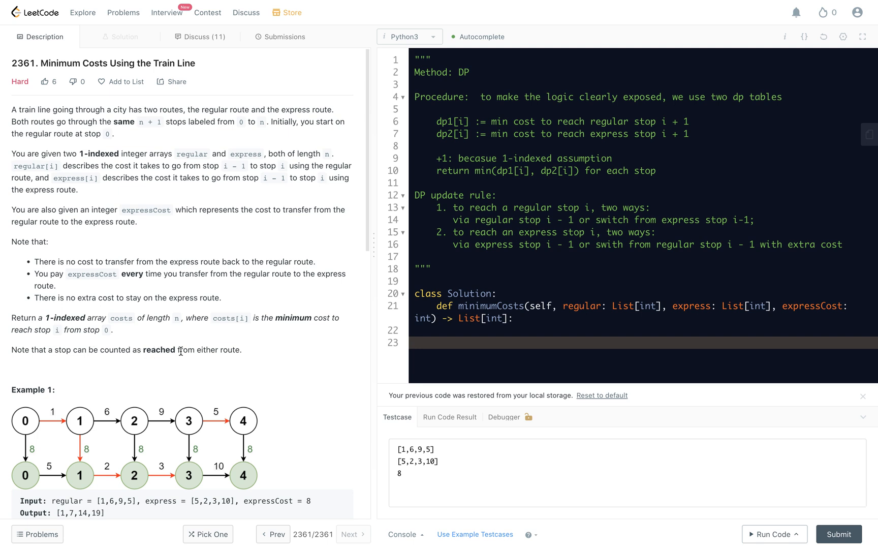
{"action": "mouse_move", "coordinate": [207, 355]}
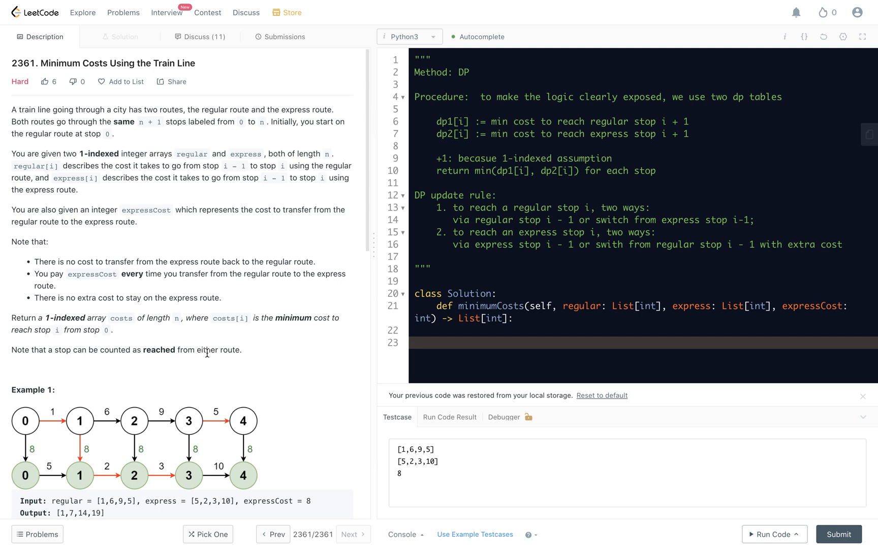
{"action": "mouse_move", "coordinate": [209, 360]}
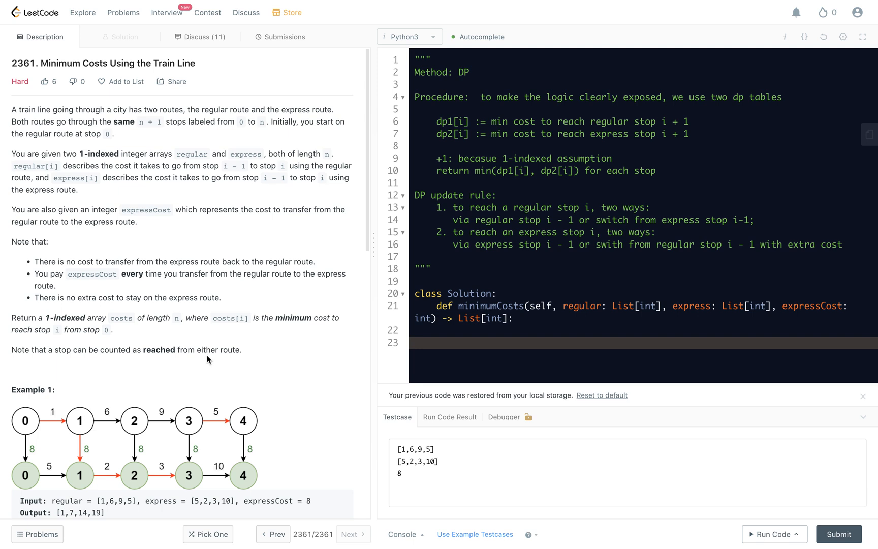
- Check expressCost in the problem description and scroll down to the empty minimumCosts body
{"action": "double_click", "coordinate": [136, 209]}
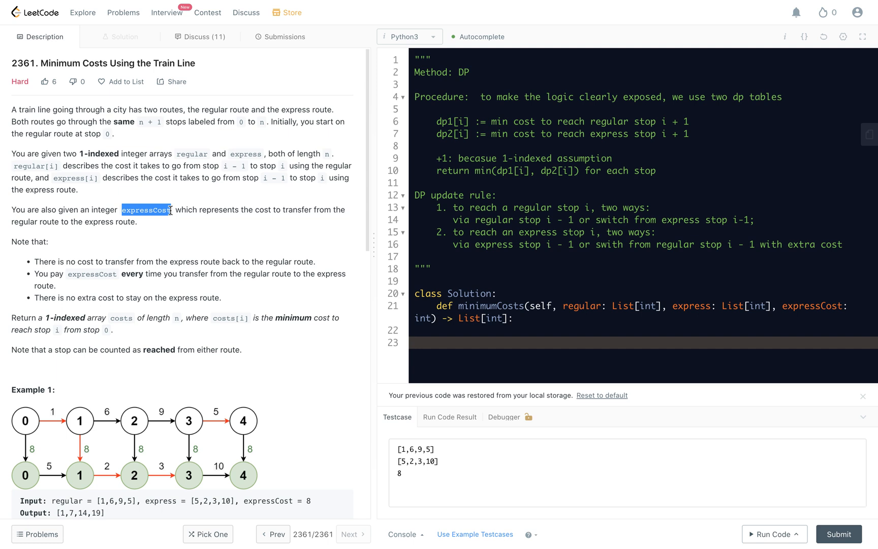
{"action": "mouse_move", "coordinate": [191, 247]}
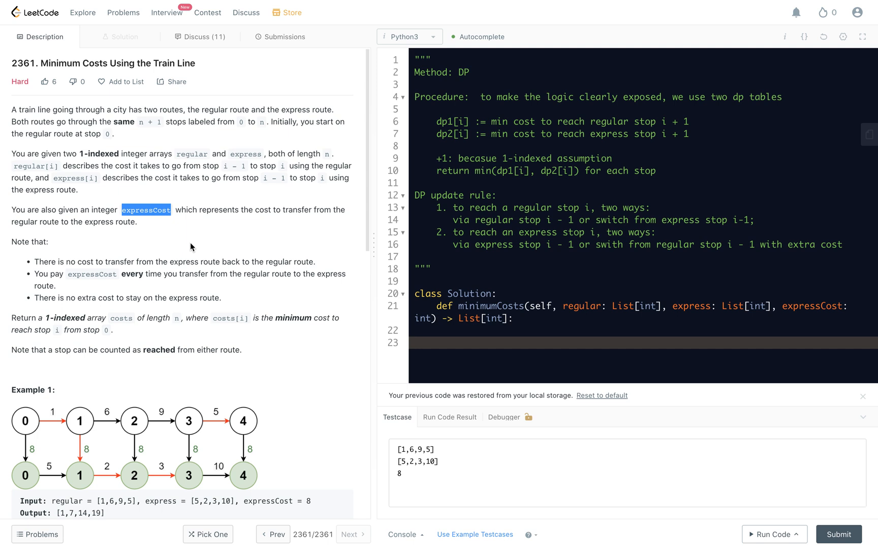
{"action": "scroll", "scroll_direction": "down", "scroll_amount": 3}
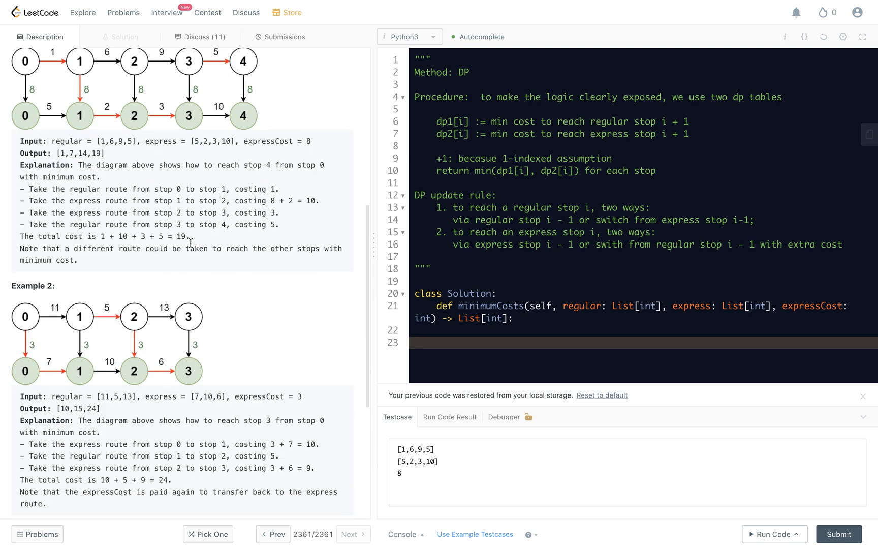
{"action": "scroll", "scroll_direction": "down", "scroll_amount": 3}
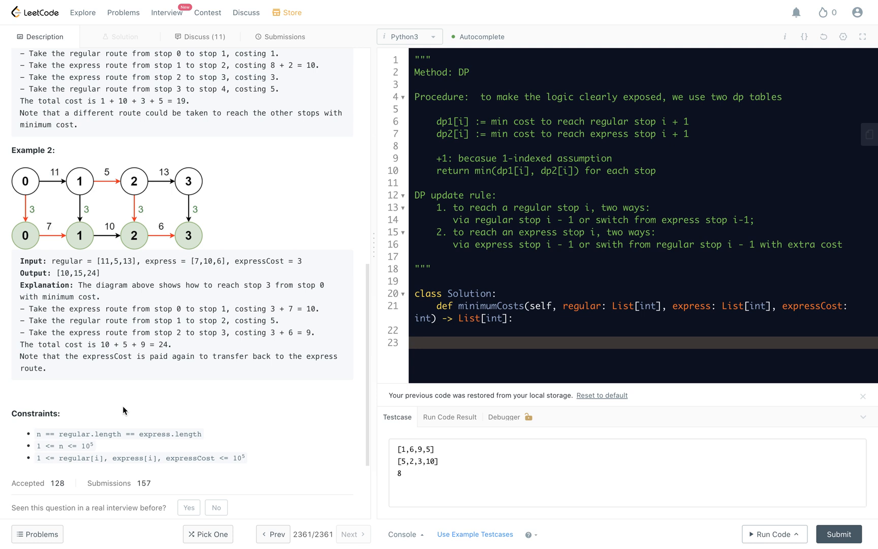
{"action": "mouse_move", "coordinate": [76, 447]}
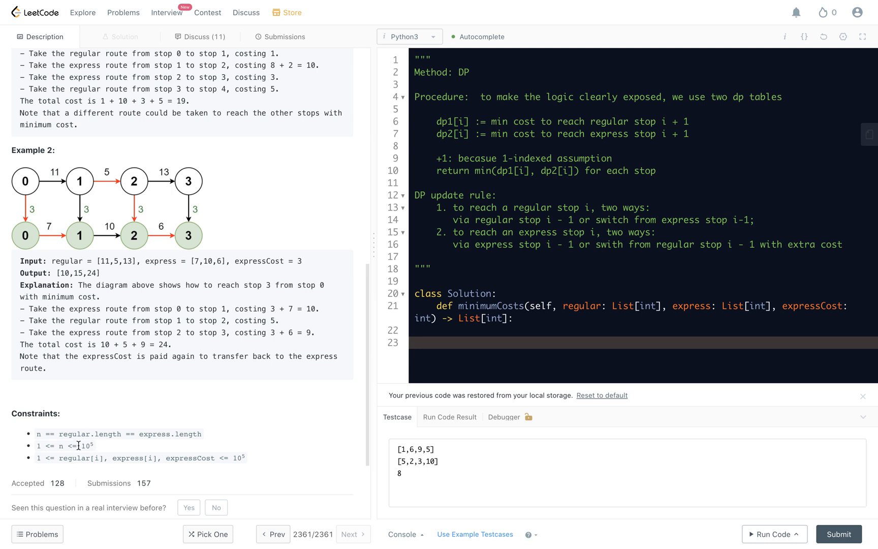
{"action": "mouse_move", "coordinate": [82, 450]}
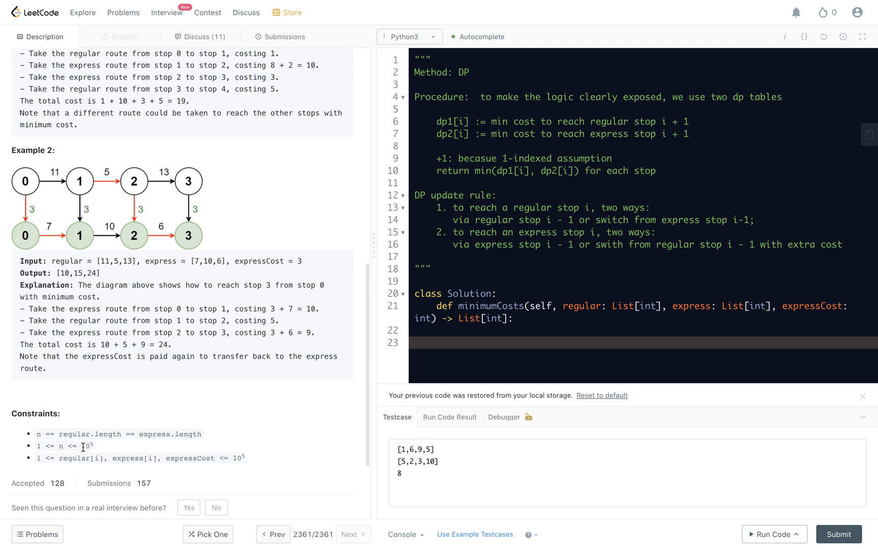
{"action": "mouse_move", "coordinate": [80, 447]}
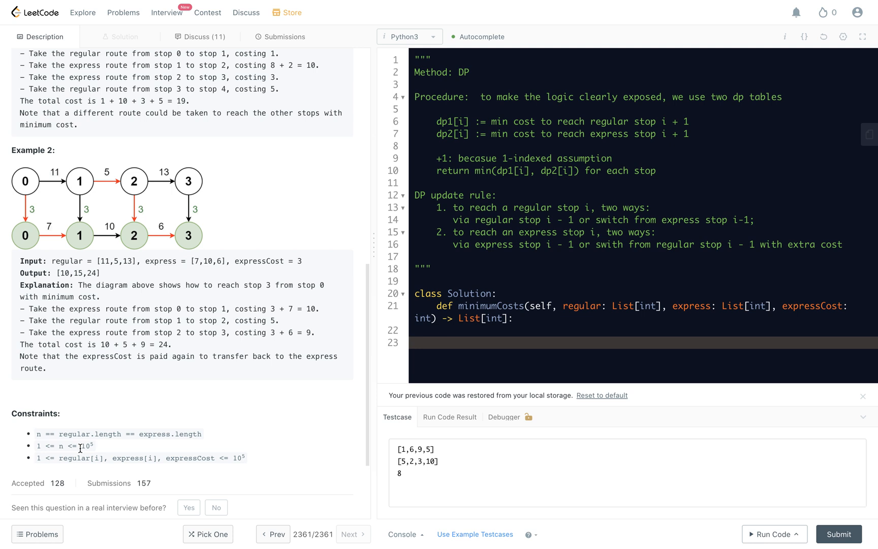
{"action": "mouse_move", "coordinate": [214, 349]}
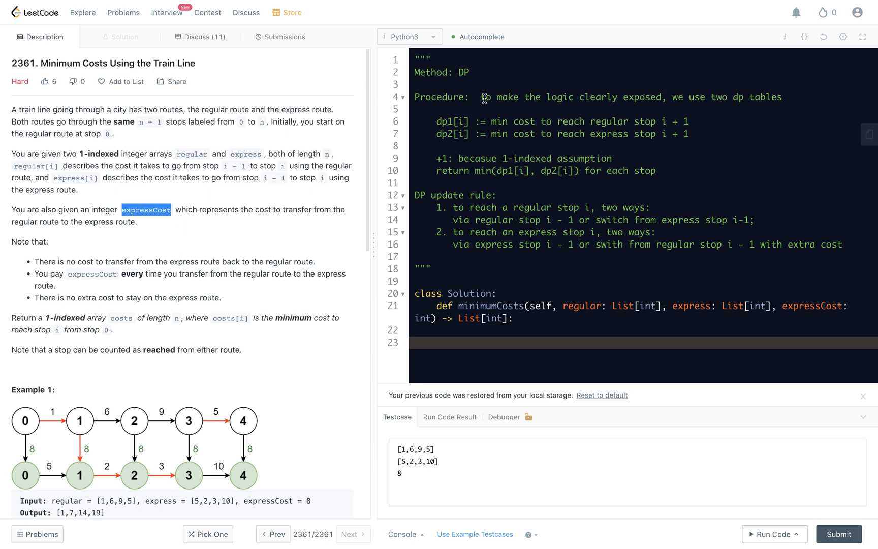
{"action": "mouse_move", "coordinate": [459, 123]}
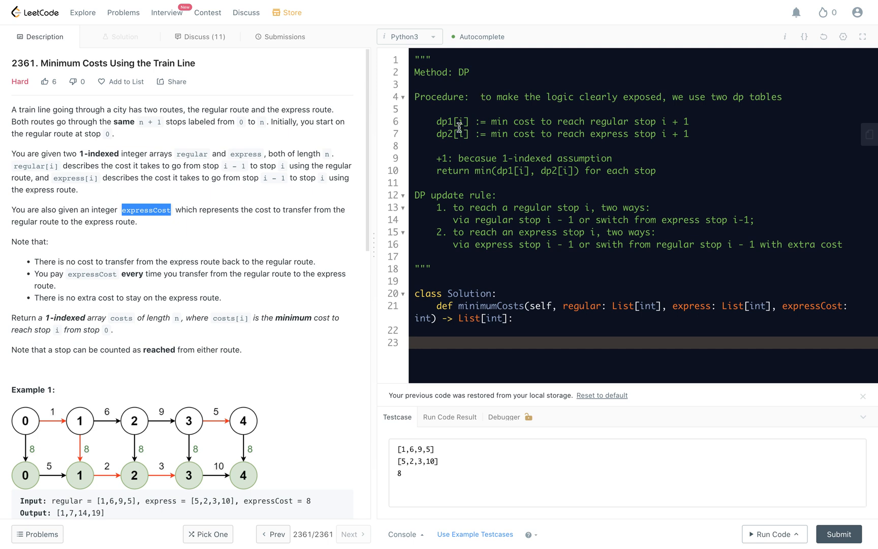
{"action": "mouse_move", "coordinate": [524, 122]}
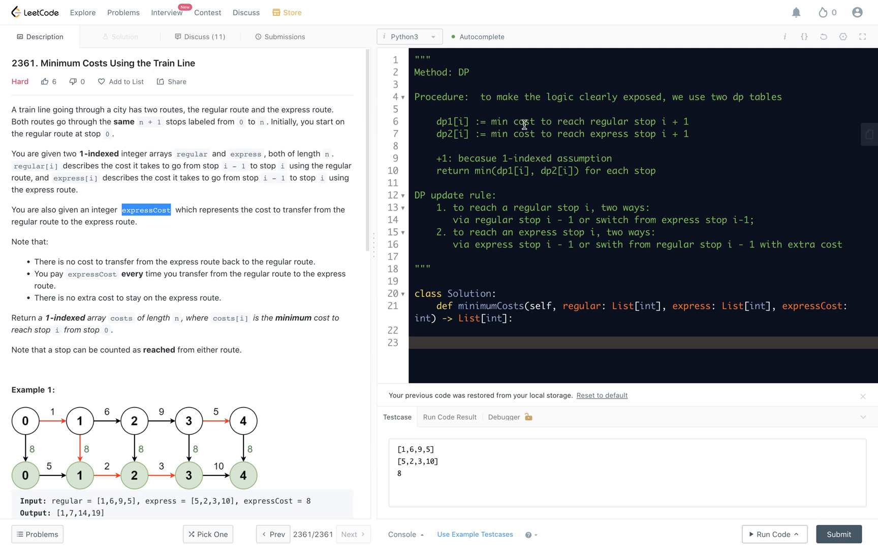
{"action": "mouse_move", "coordinate": [675, 122]}
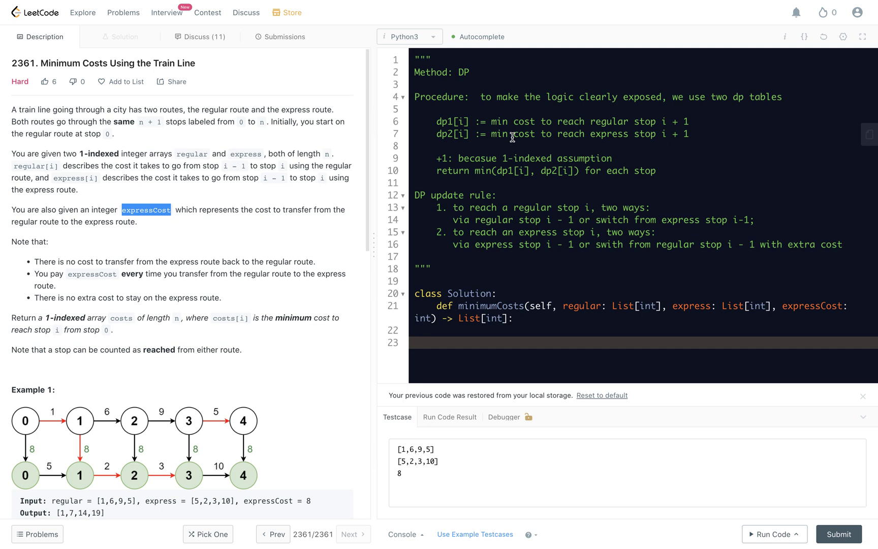
{"action": "mouse_move", "coordinate": [456, 159]}
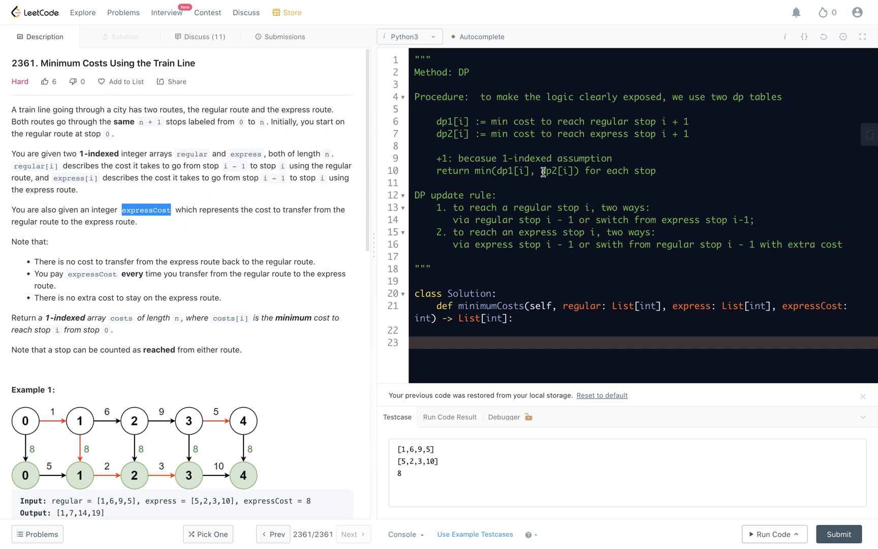
{"action": "mouse_move", "coordinate": [584, 171]}
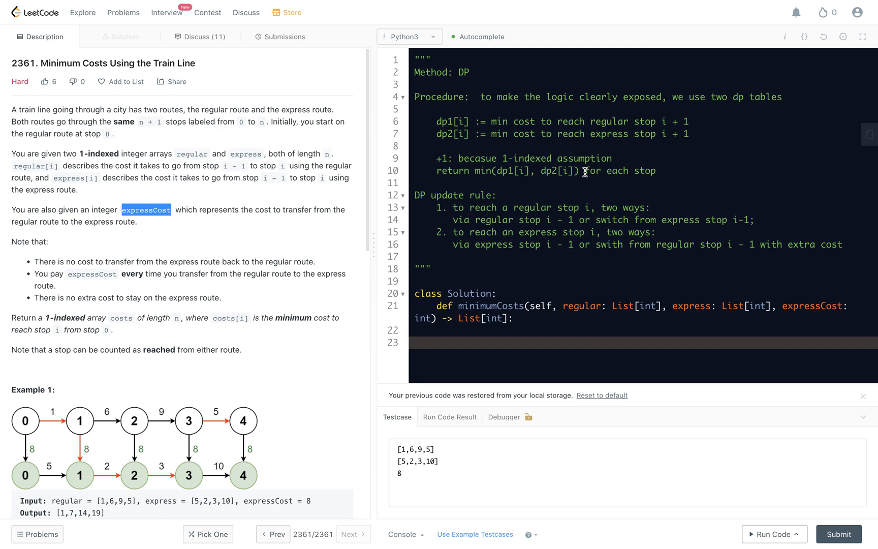
{"action": "mouse_move", "coordinate": [525, 207]}
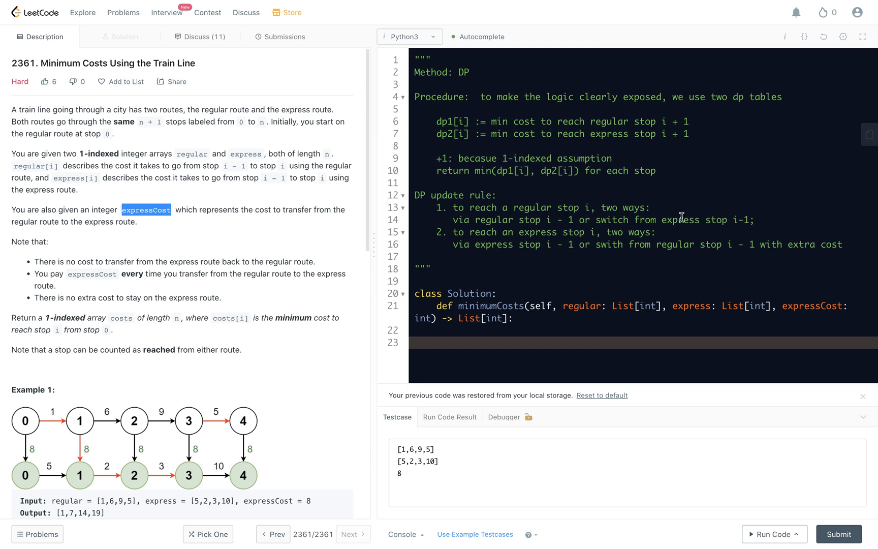
{"action": "mouse_move", "coordinate": [458, 237]}
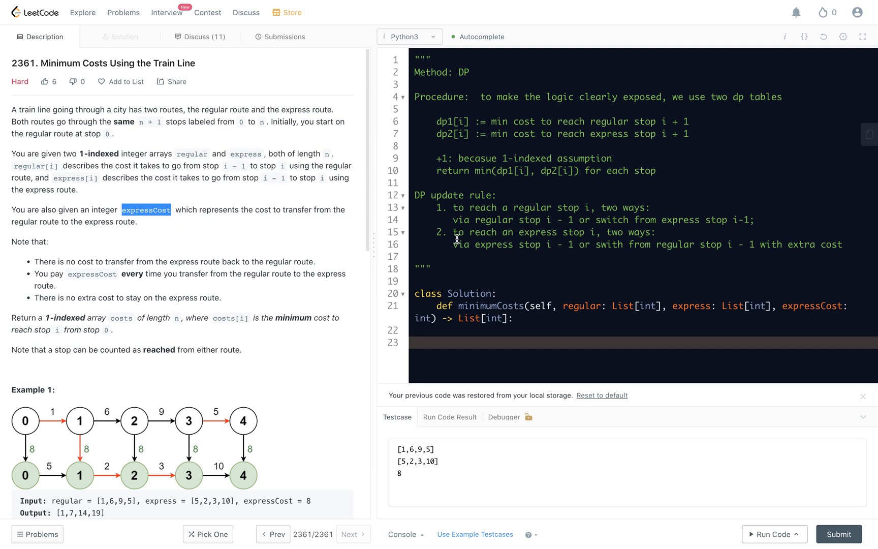
{"action": "mouse_move", "coordinate": [581, 236]}
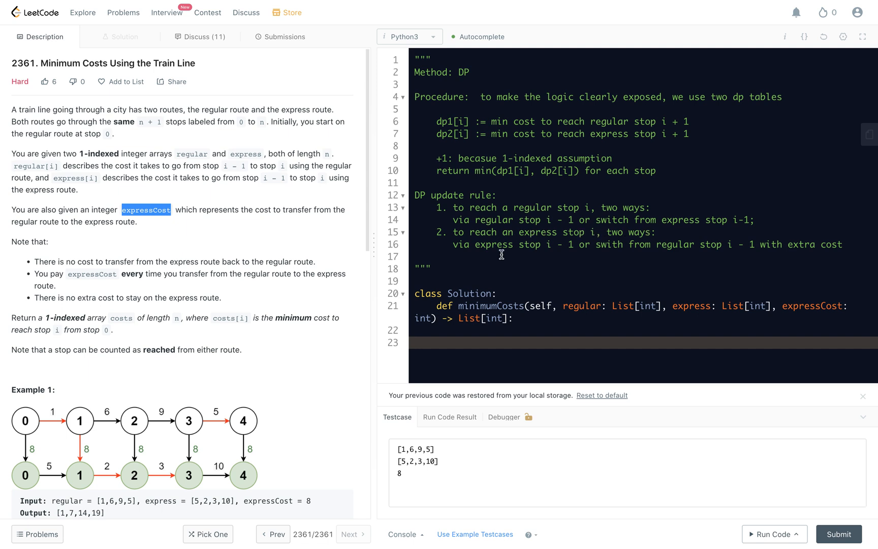
{"action": "mouse_move", "coordinate": [541, 245]}
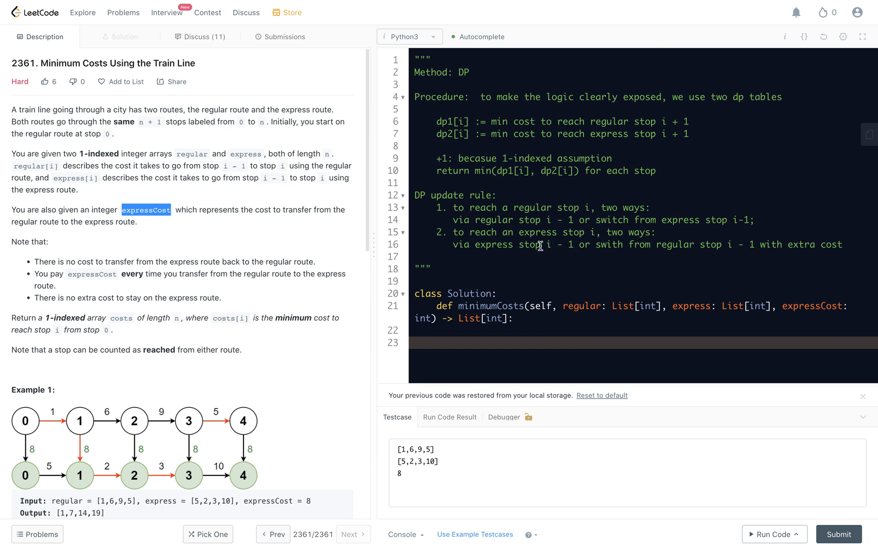
{"action": "mouse_move", "coordinate": [559, 245]}
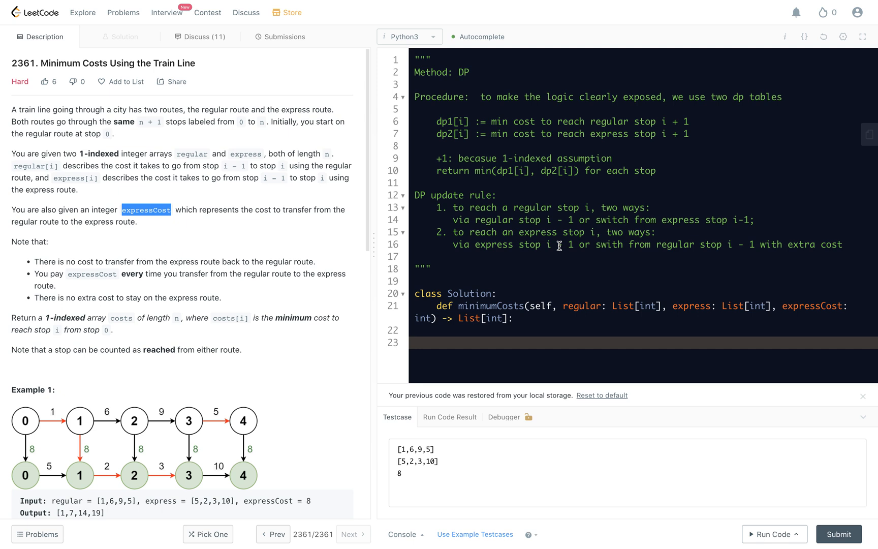
{"action": "mouse_move", "coordinate": [547, 250]}
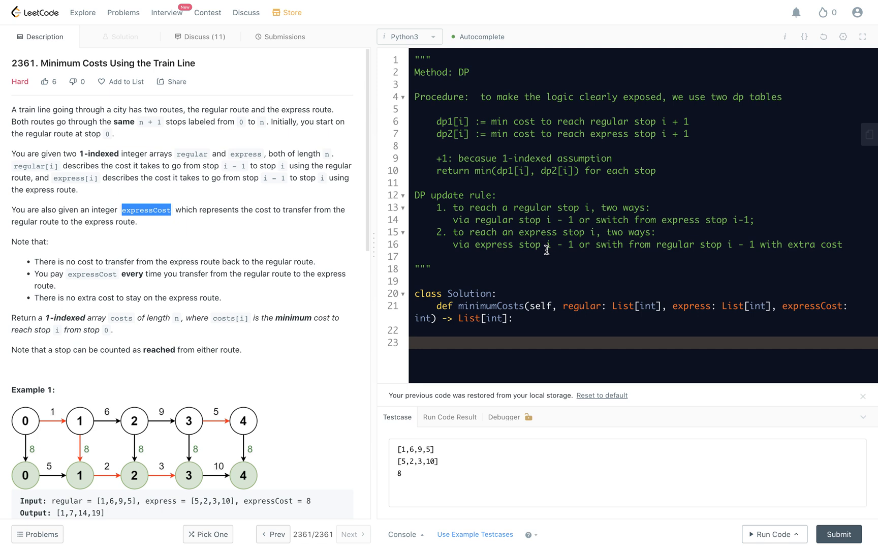
{"action": "mouse_move", "coordinate": [524, 319]}
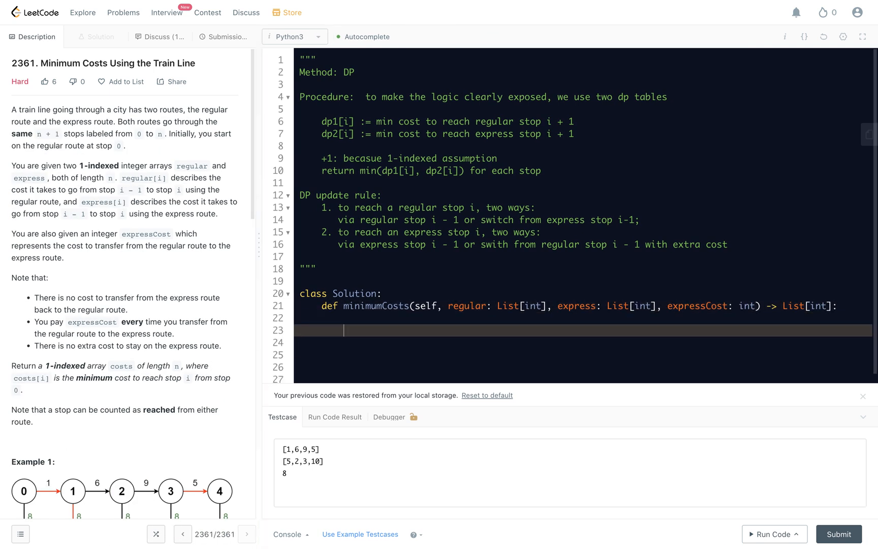
- Add the '# 1. init' step: n = len(regular) and dp1, dp2 = [0] * n, [0] * n
{"action": "type", "text": "# 1."}
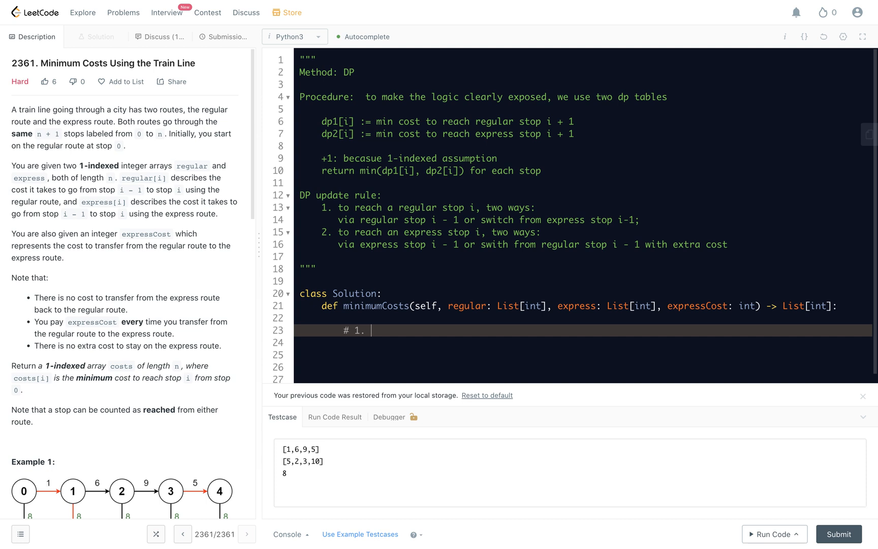
{"action": "type", "text": "init"}
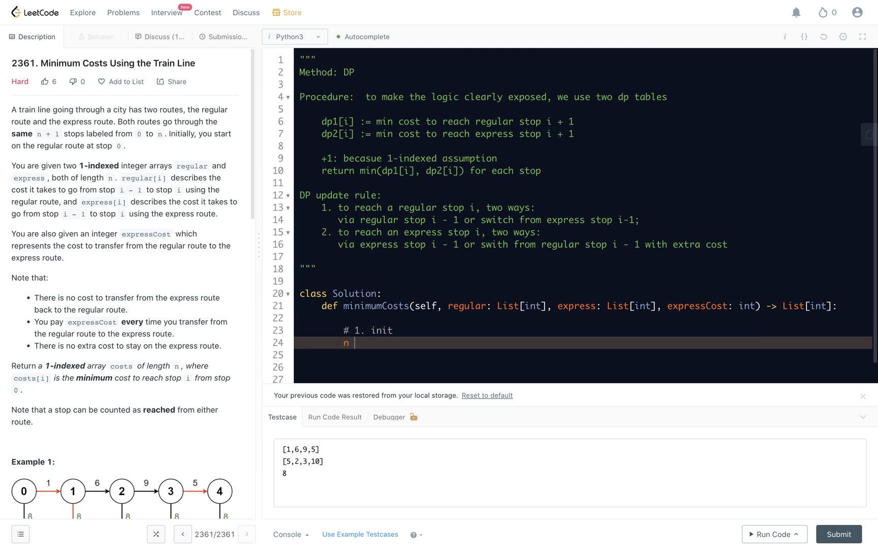
{"action": "type", "text": "= len("}
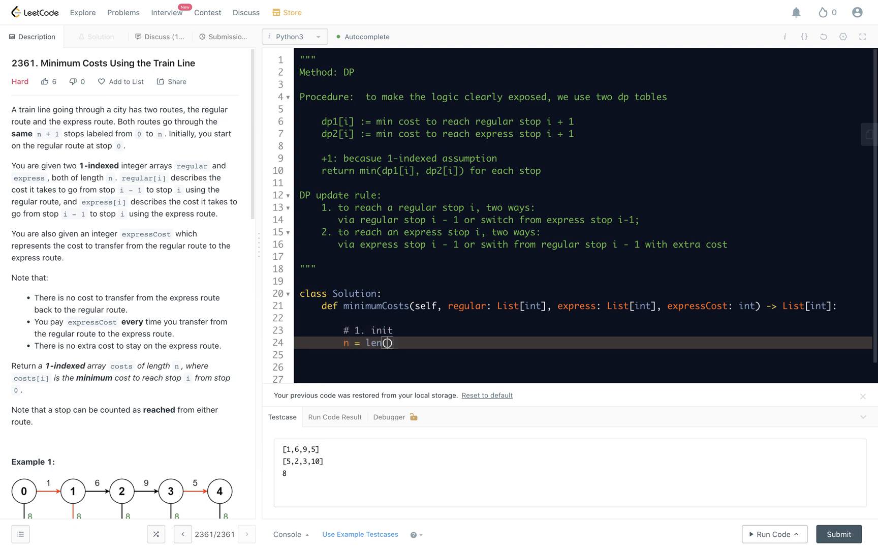
{"action": "type", "text": "regula"}
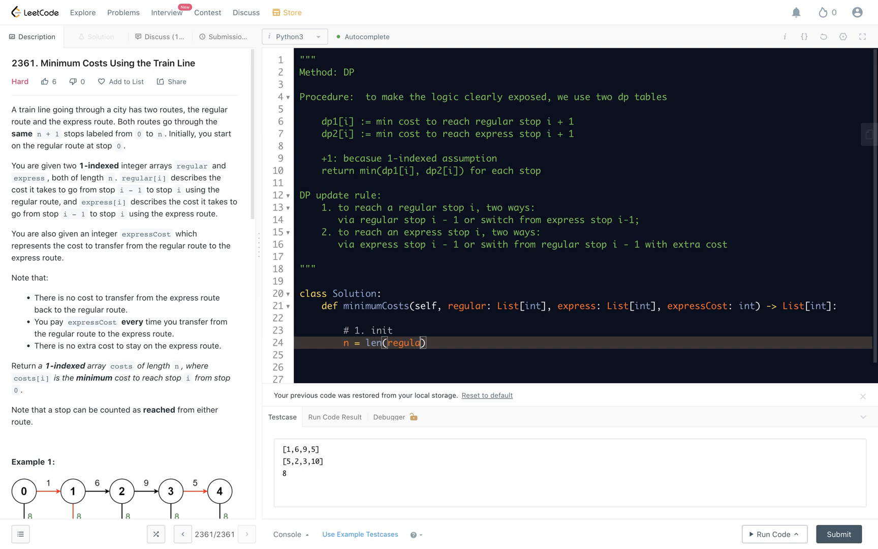
{"action": "type", "text": "r"}
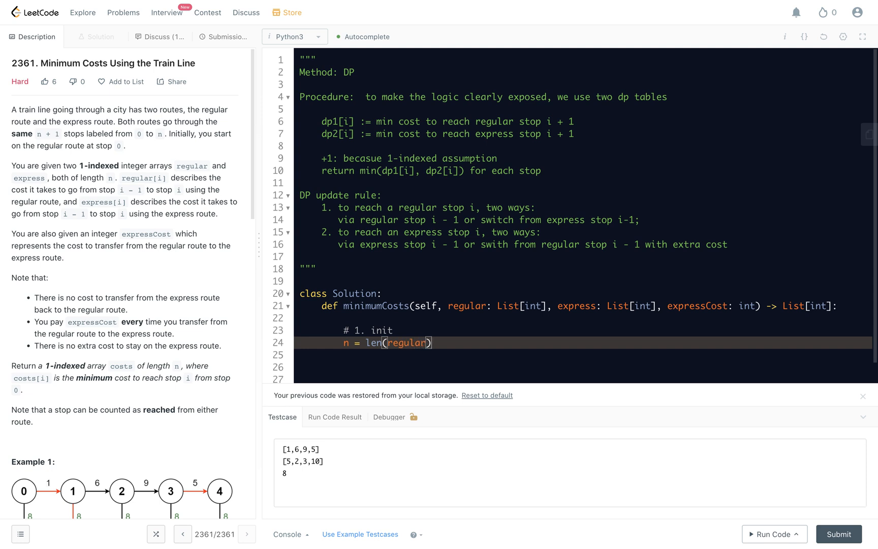
{"action": "type", "text": "d"}
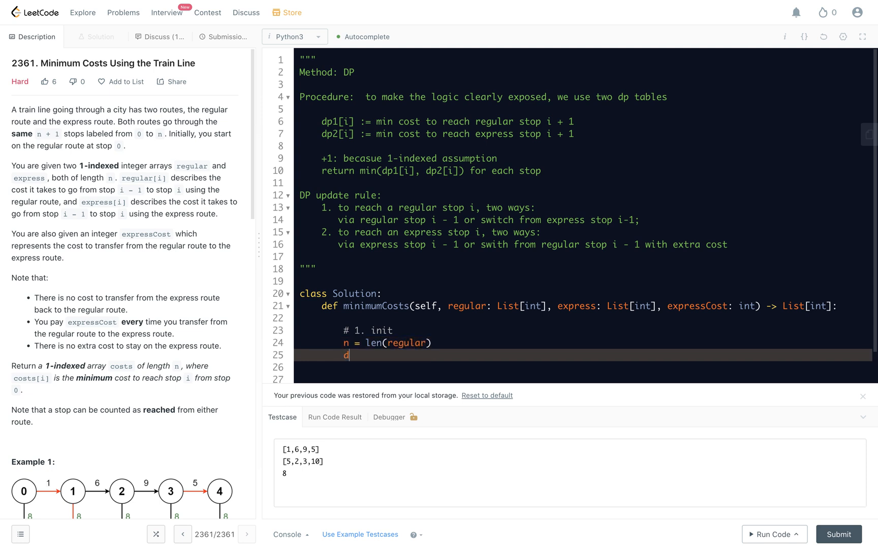
{"action": "type", "text": "p1,"}
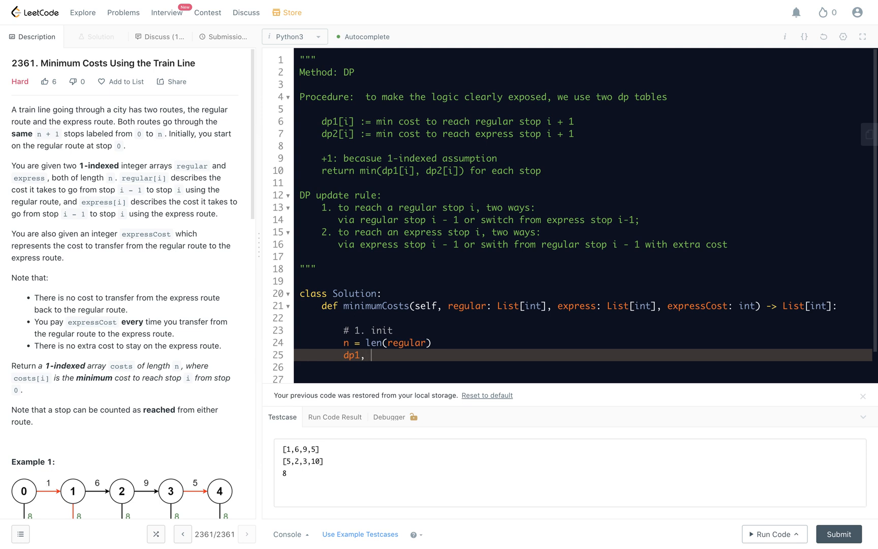
{"action": "type", "text": "dp2 ="}
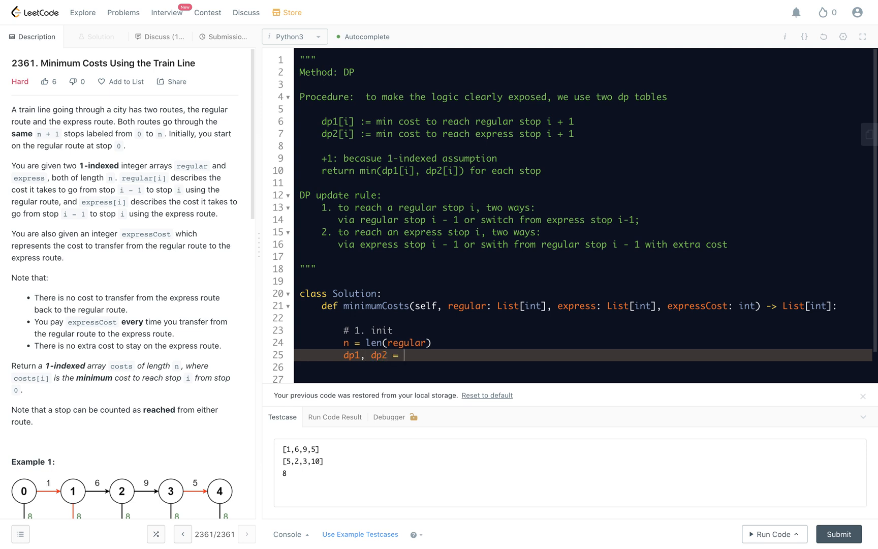
{"action": "type", "text": "[0] * n, ["}
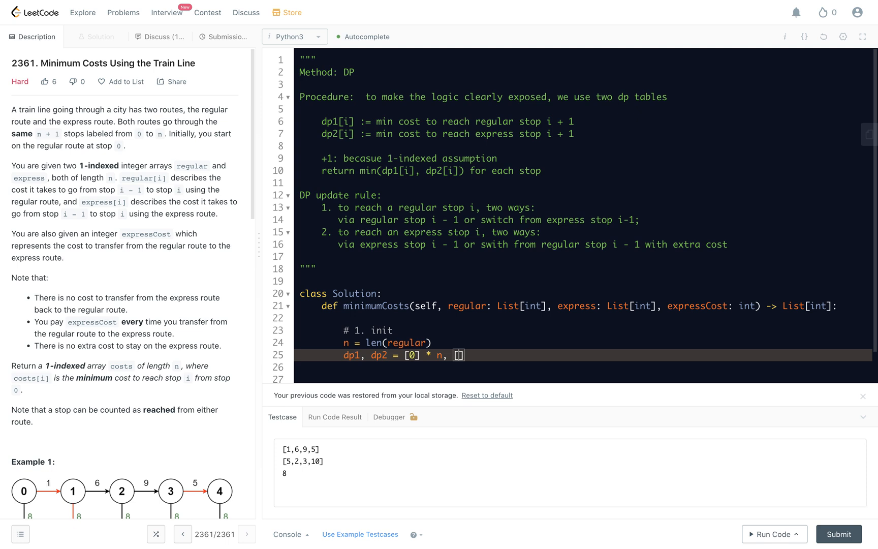
{"action": "type", "text": "[0] * n"}
{"action": "left_click", "coordinate": [584, 378]}
{"action": "type", "text": "# 2."}
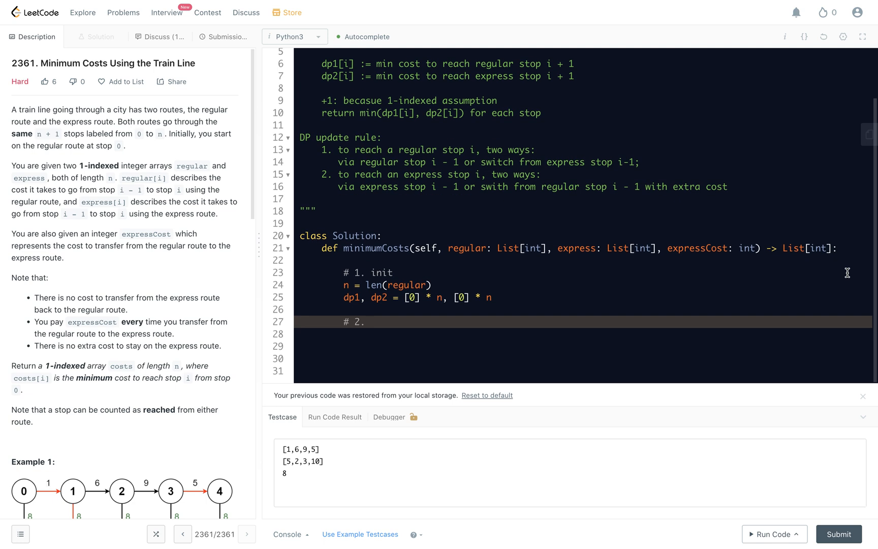
- Start the '# 2.' base cases with dp1[0] as the min of the regular cost and expressCost plus regular
{"action": "type", "text": "dp1"}
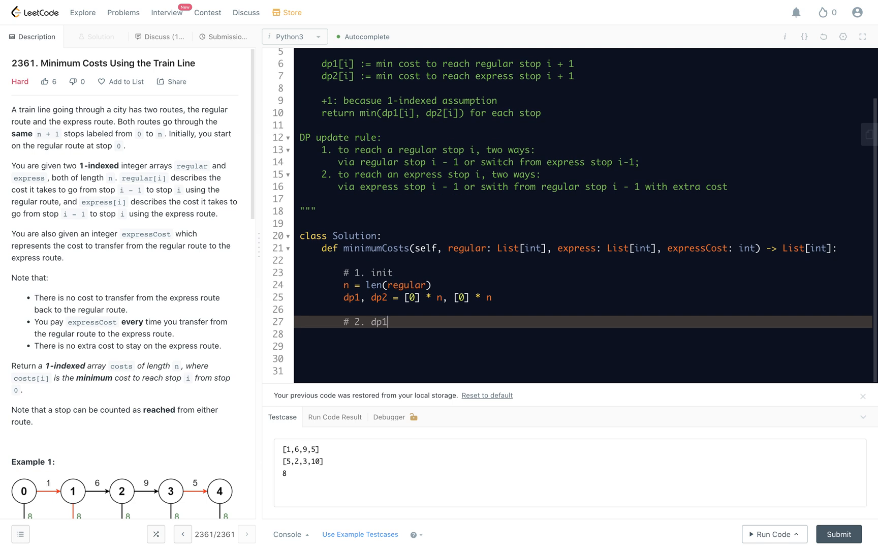
{"action": "type", "text": ", dp2"}
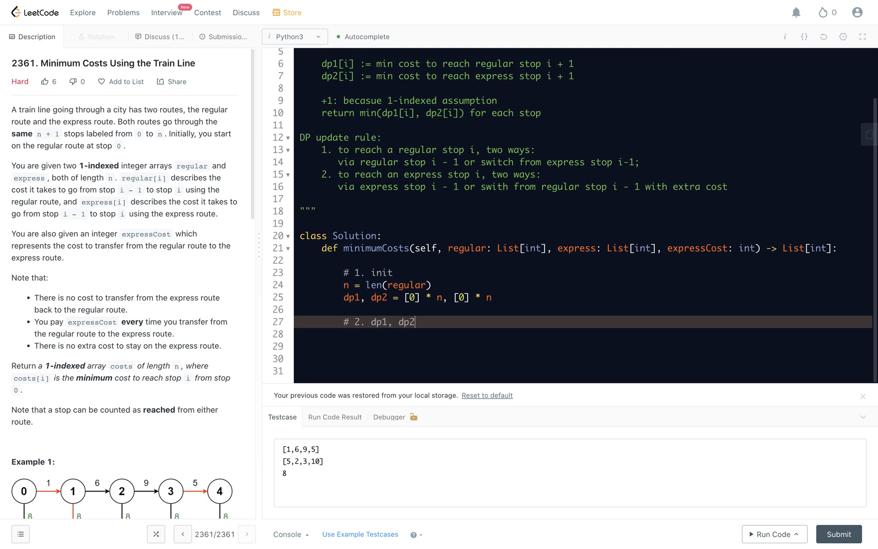
{"action": "type", "text": "[0]"}
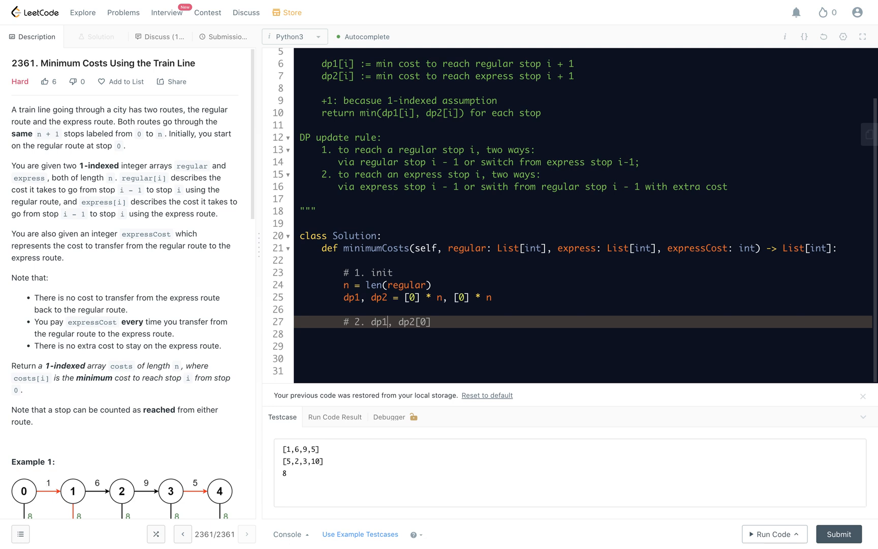
{"action": "type", "text": "[0]"}
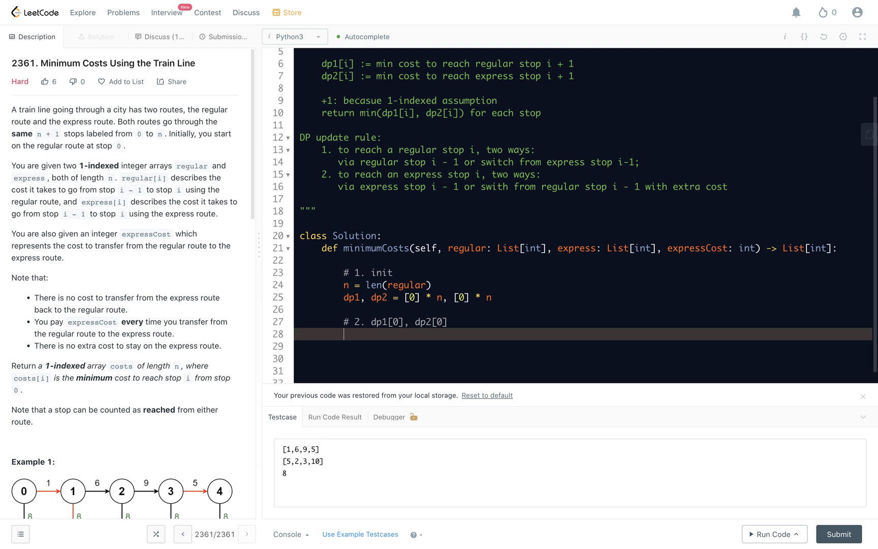
{"action": "type", "text": "dp1[]"}
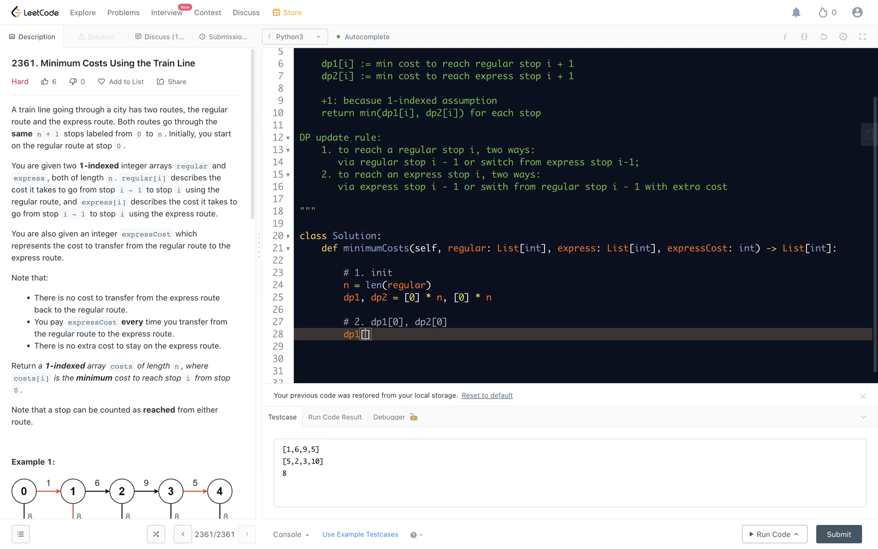
{"action": "type", "text": "[0] = min"}
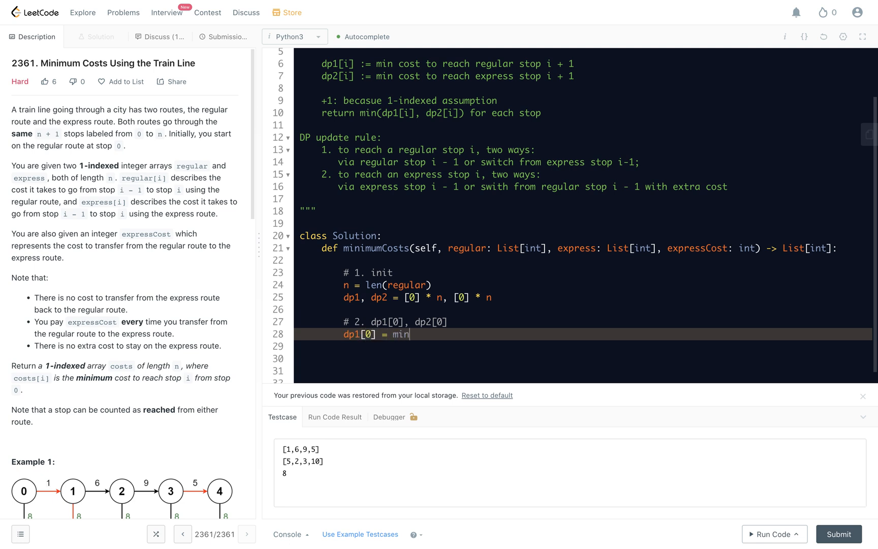
{"action": "type", "text": "()"}
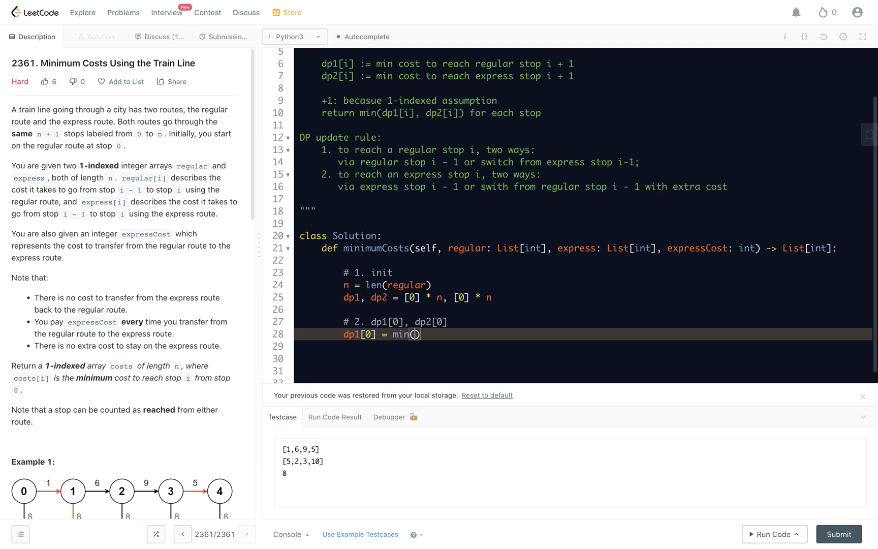
{"action": "type", "text": "regular[0],"}
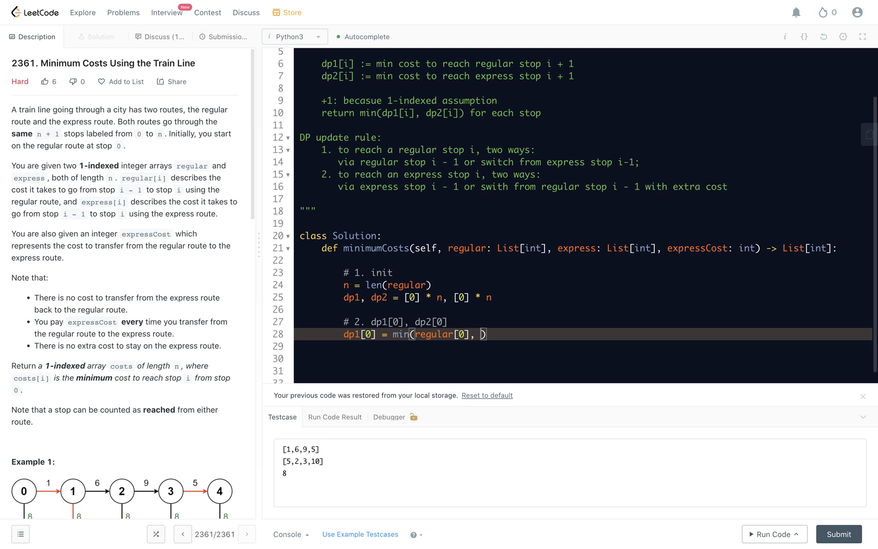
{"action": "type", "text": "ex"}
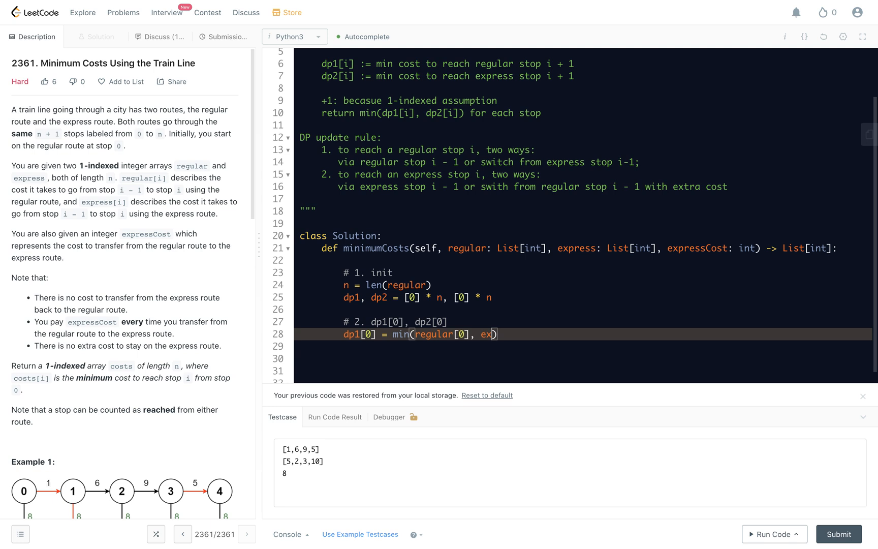
{"action": "type", "text": "press"}
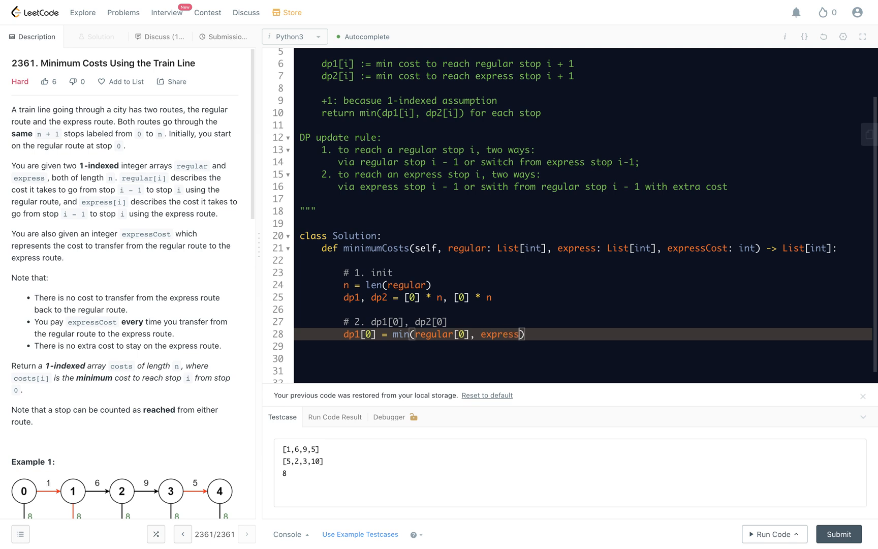
{"action": "type", "text": "Cost"}
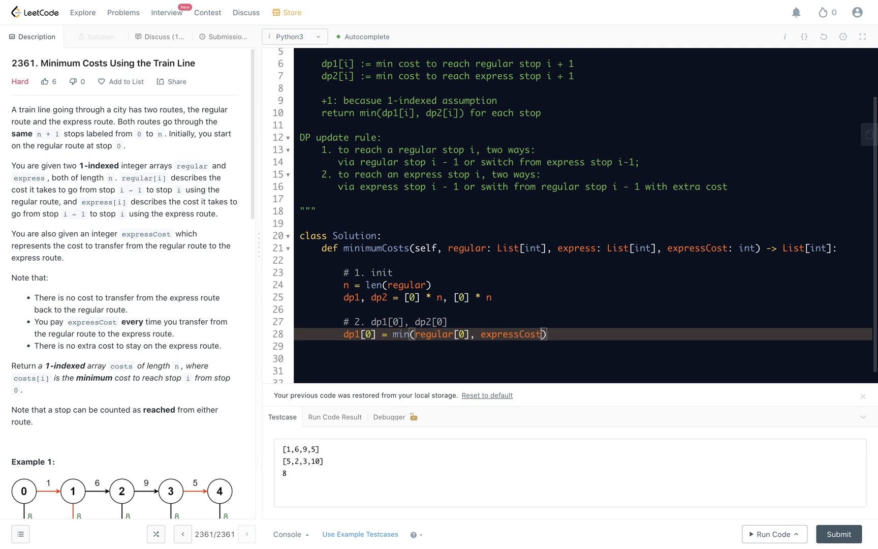
{"action": "type", "text": "+ regular[0"}
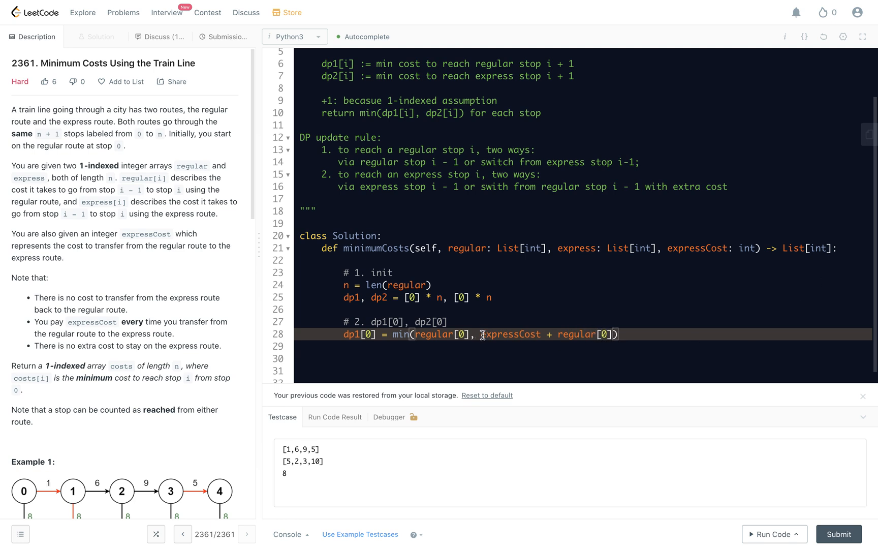
- Finish the base cases with dp2[0] = expressCost + express[0]
{"action": "double_click", "coordinate": [433, 335]}
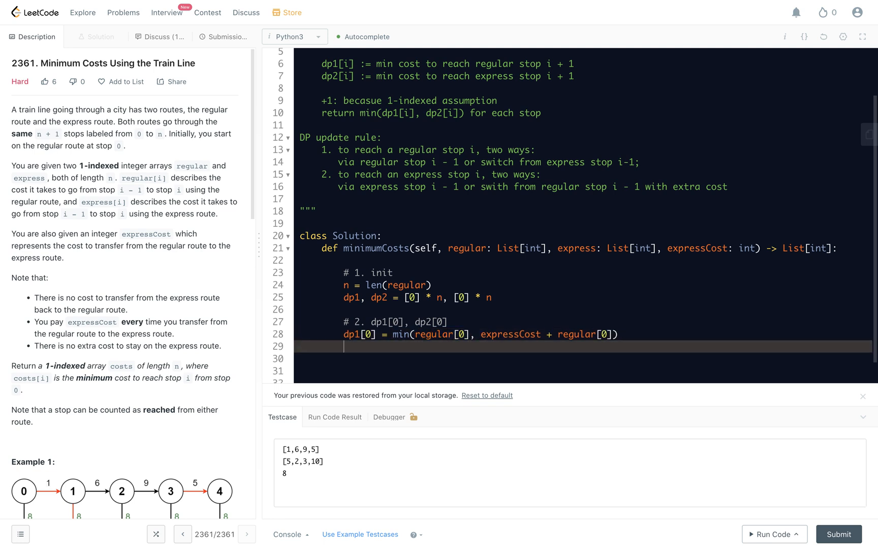
{"action": "type", "text": "dp2[0]"}
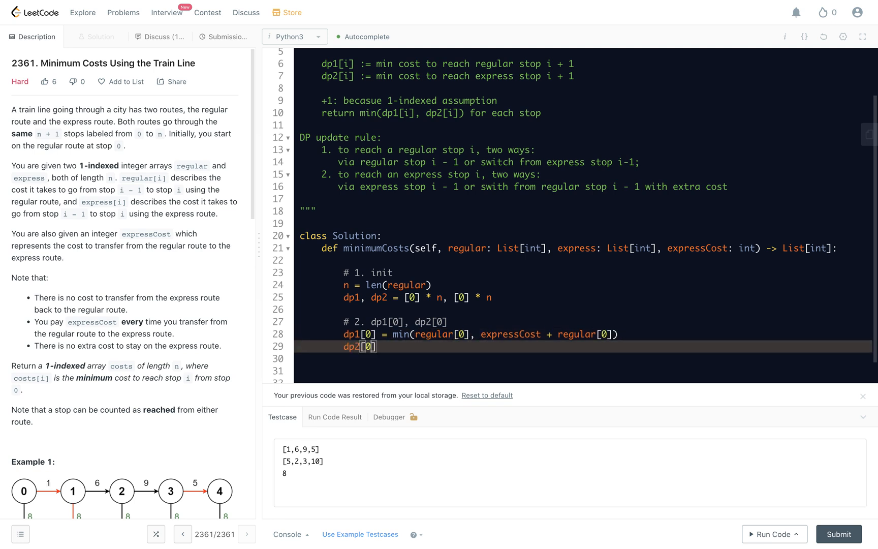
{"action": "type", "text": "= min"}
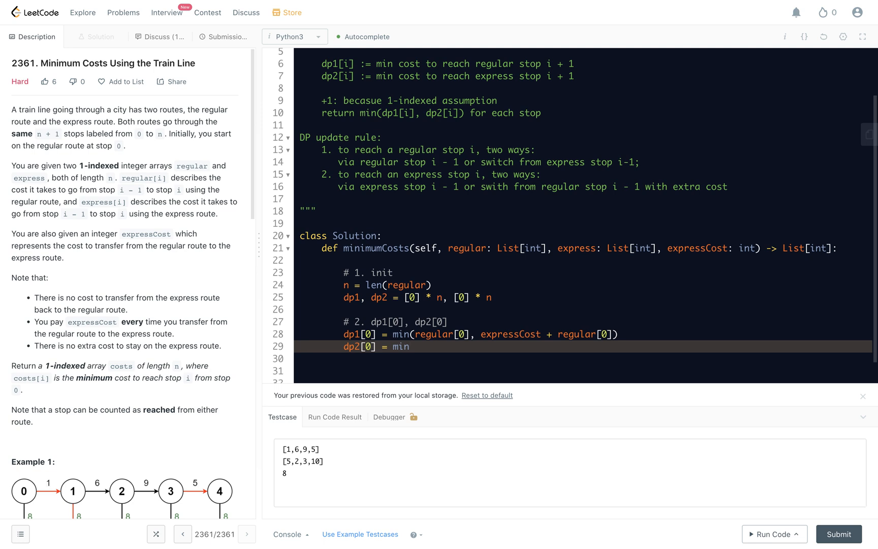
{"action": "type", "text": "expr"}
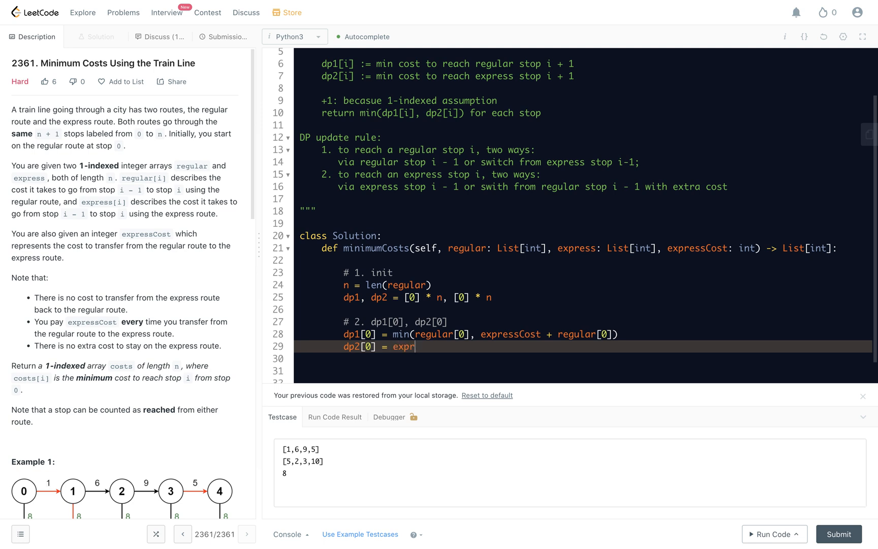
{"action": "type", "text": "essCost"}
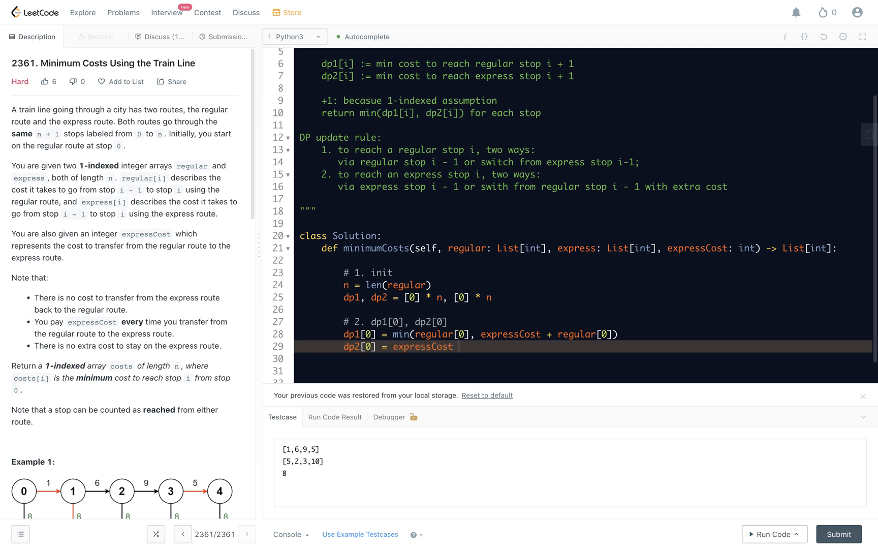
{"action": "type", "text": "+"}
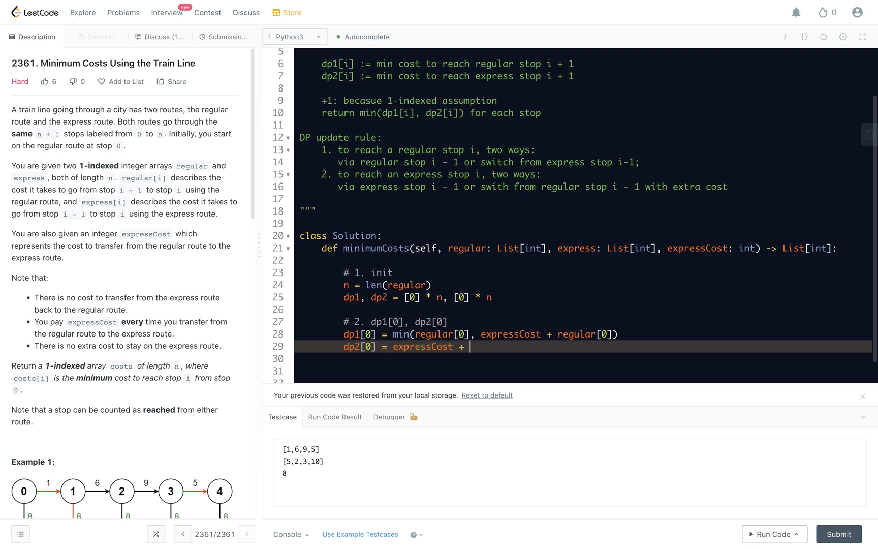
{"action": "type", "text": "express"}
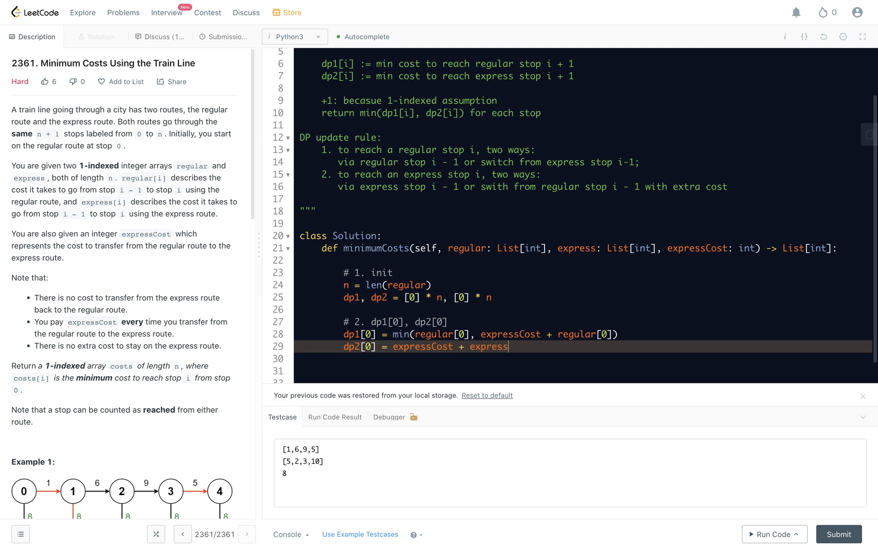
{"action": "type", "text": "[0]"}
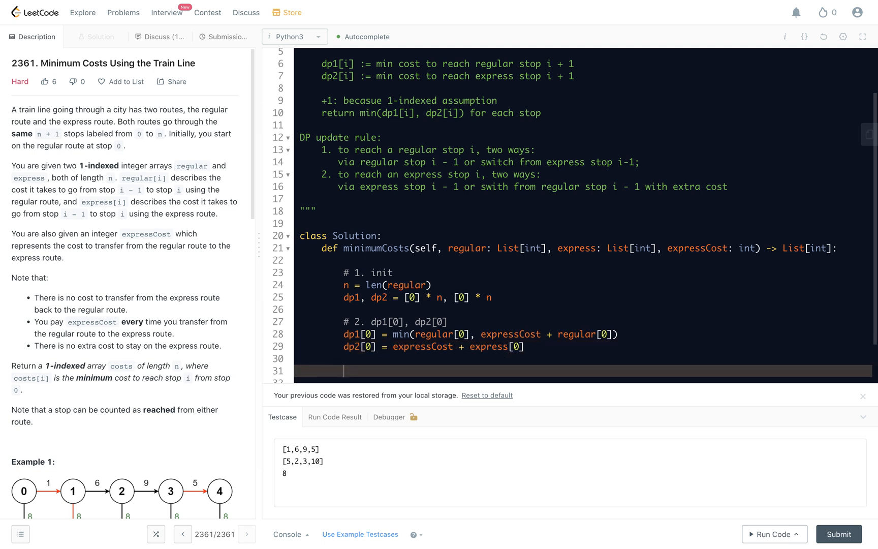
- Begin the '# 3.' section with the loop for i in range(1, n)
{"action": "scroll", "scroll_direction": "down", "scroll_amount": 3}
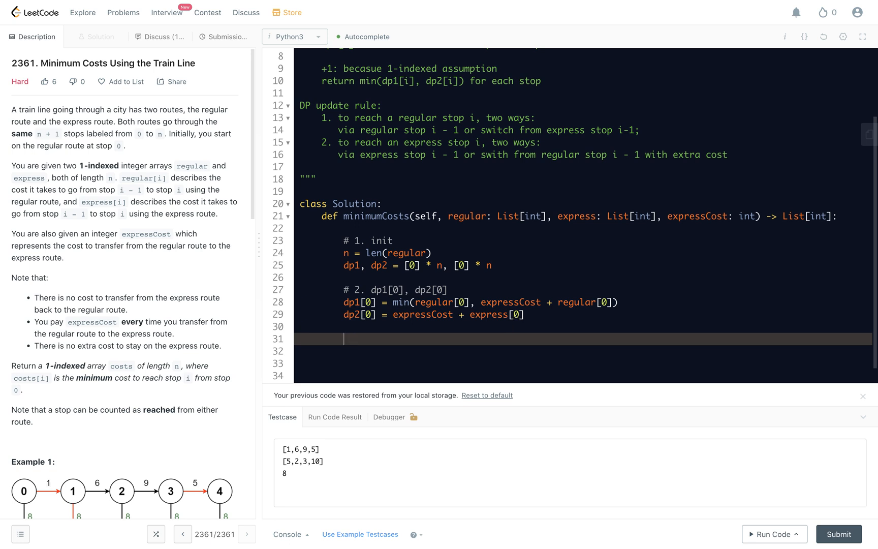
{"action": "type", "text": "# 3. dp update and iteration"}
{"action": "left_click", "coordinate": [583, 352]}
{"action": "type", "text": "fo"}
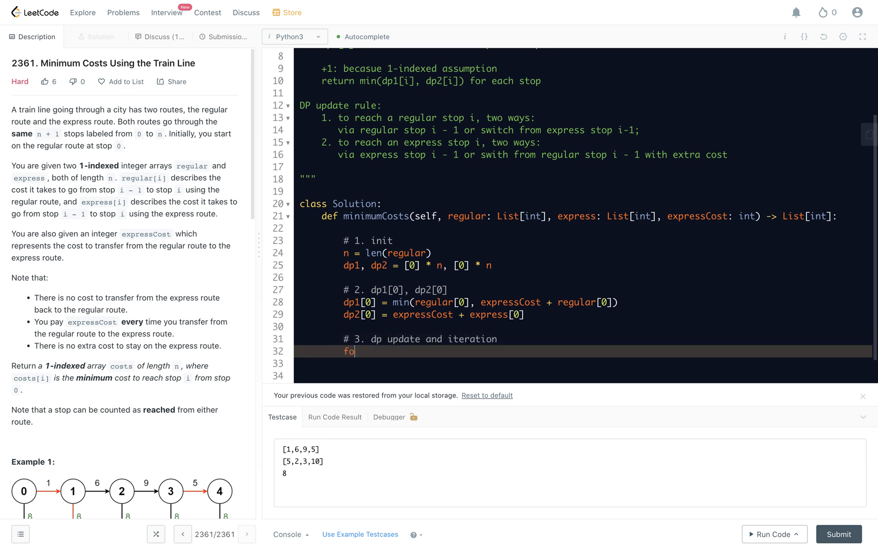
{"action": "type", "text": "r i in ran"}
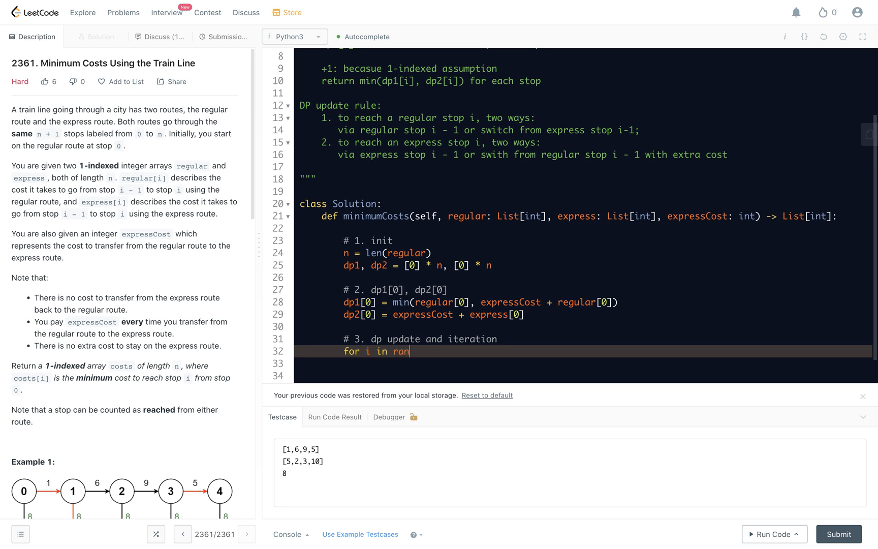
{"action": "type", "text": "ge(1, n):"}
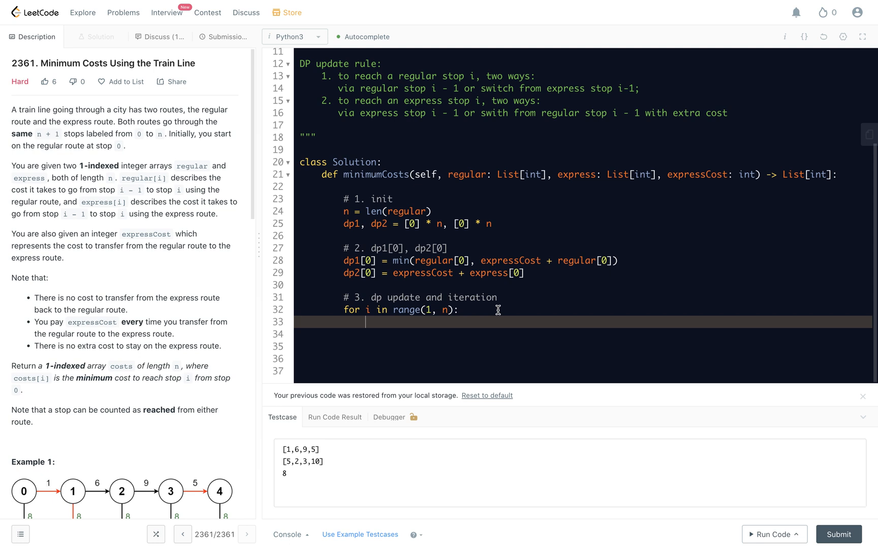
- Write dp1[i] = min(dp1[i-1] + regular[i], dp2[i-1] + regular[i]) inside the loop
{"action": "type", "text": "dp1"}
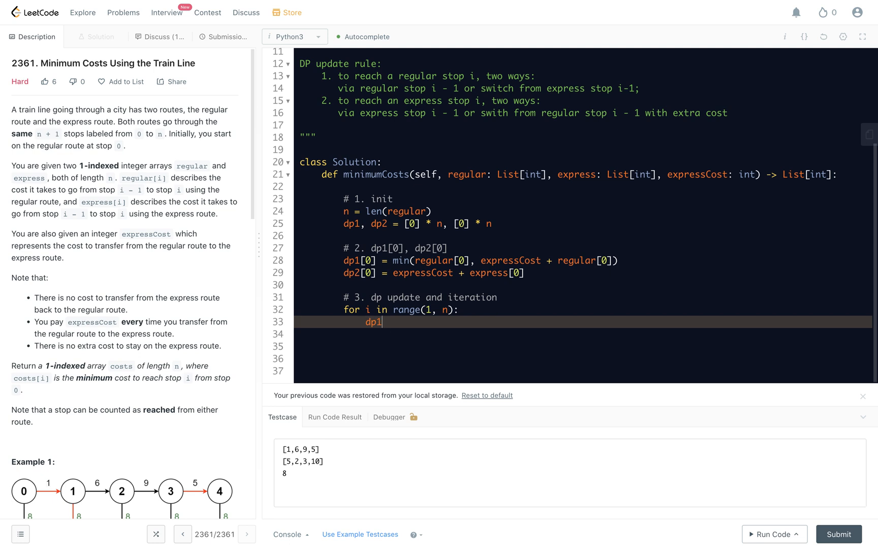
{"action": "type", "text": "[i] = mi"}
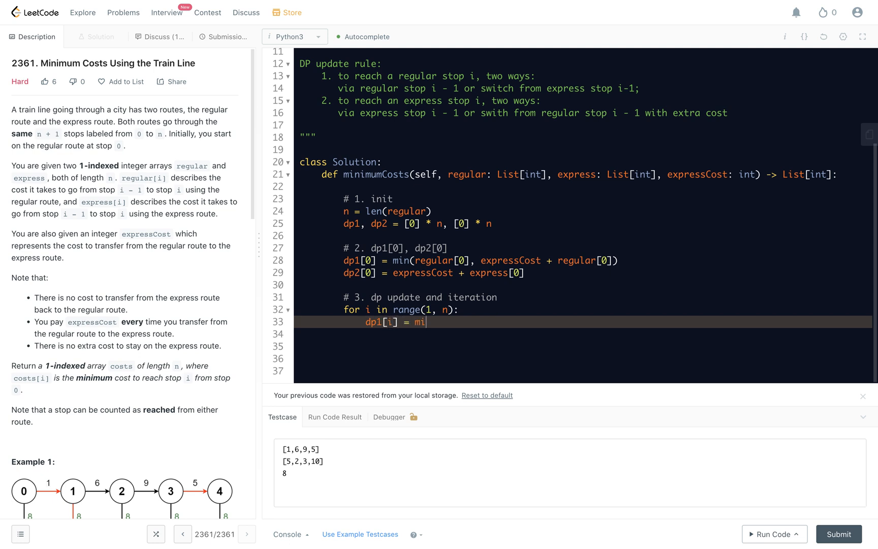
{"action": "type", "text": "n()"}
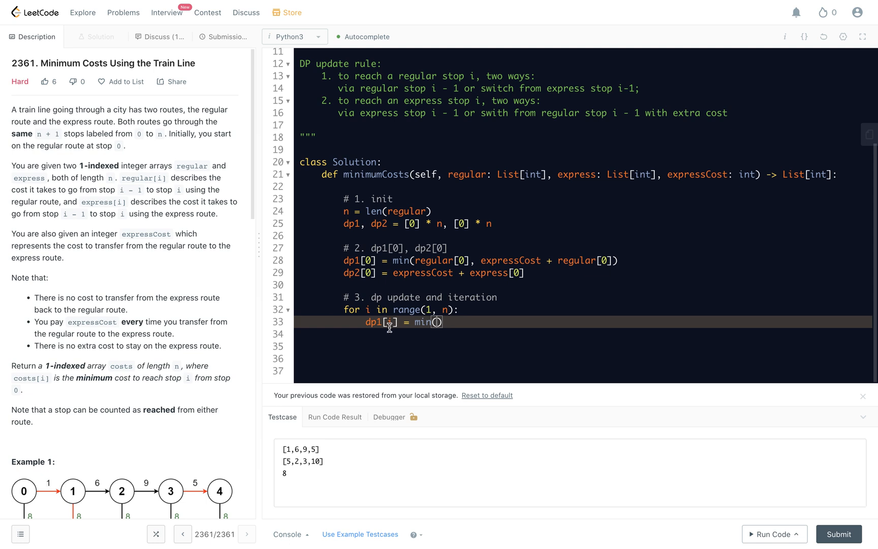
{"action": "type", "text": "dp1[i"}
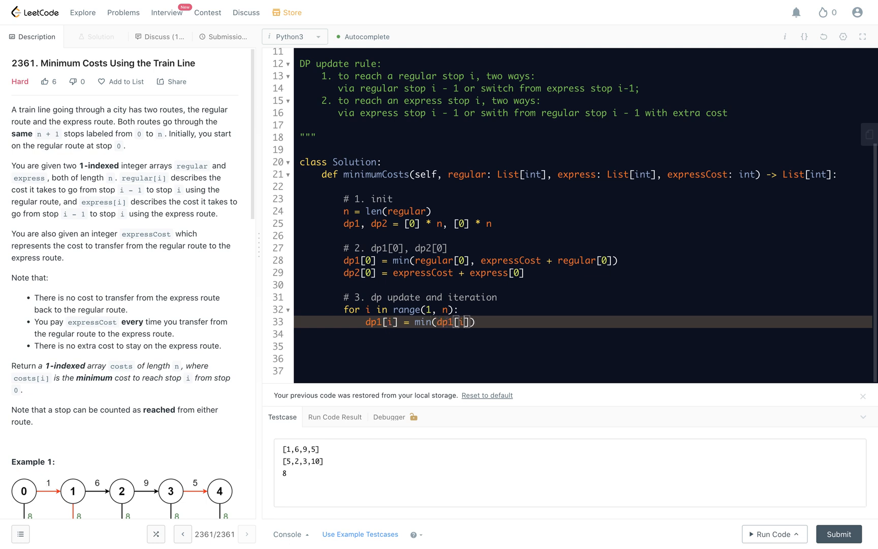
{"action": "type", "text": "-1"}
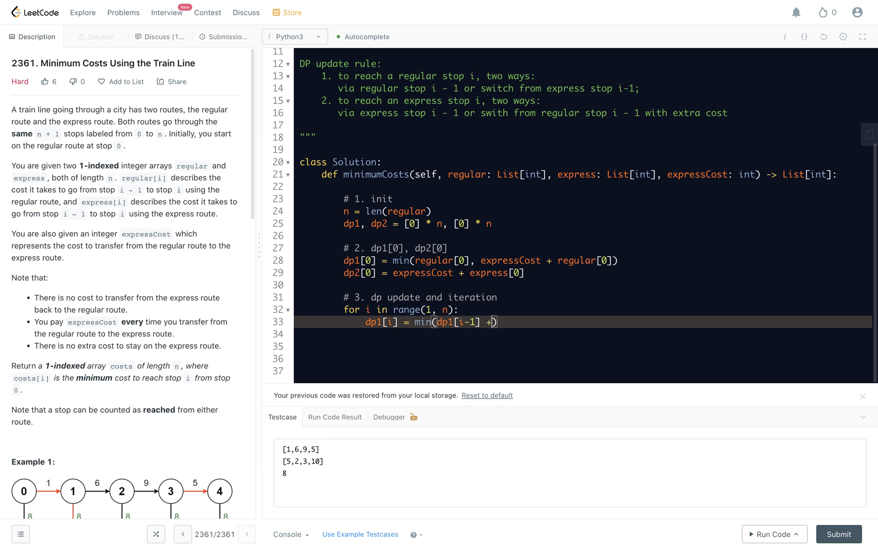
{"action": "type", "text": "regular[i"}
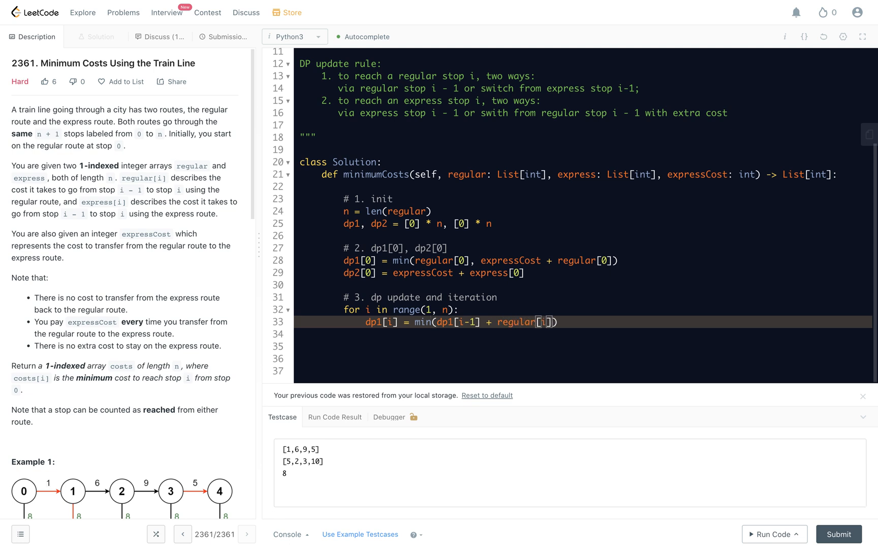
{"action": "type", "text": ", dp"}
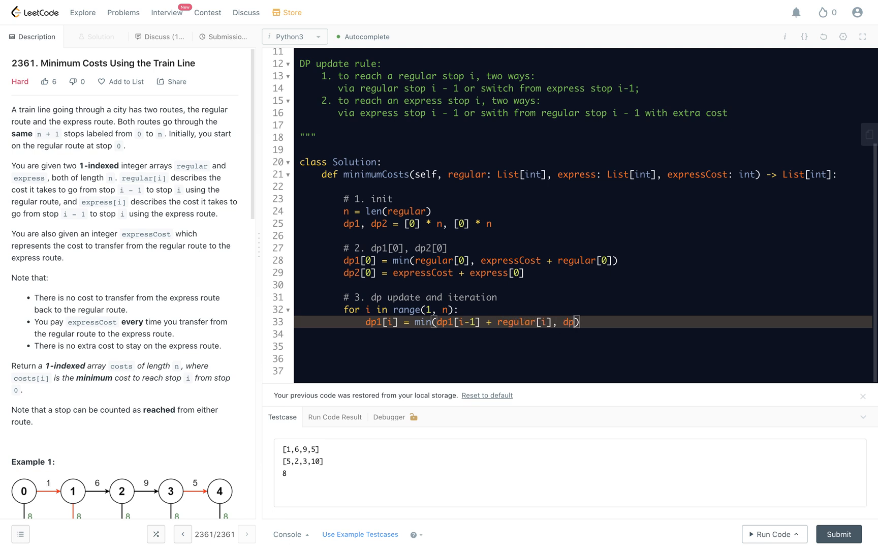
{"action": "type", "text": "2[i-1]"}
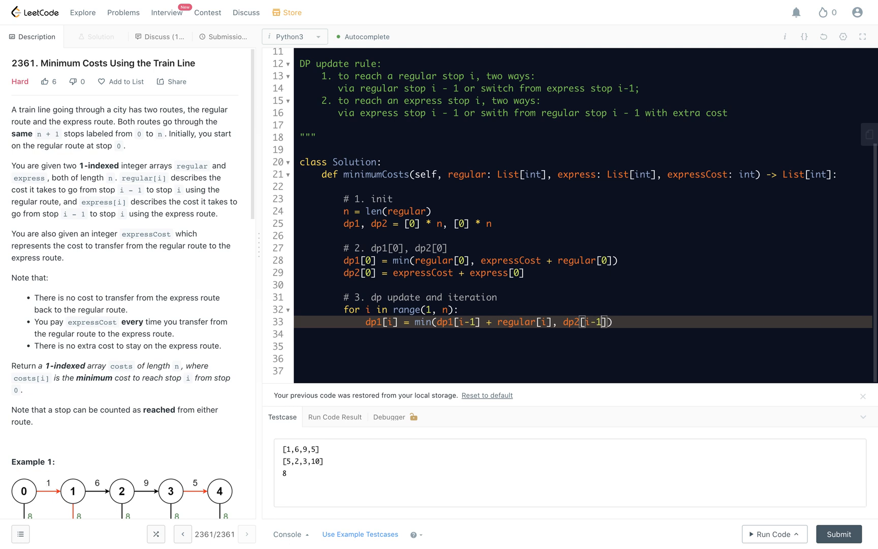
{"action": "type", "text": "+ re"}
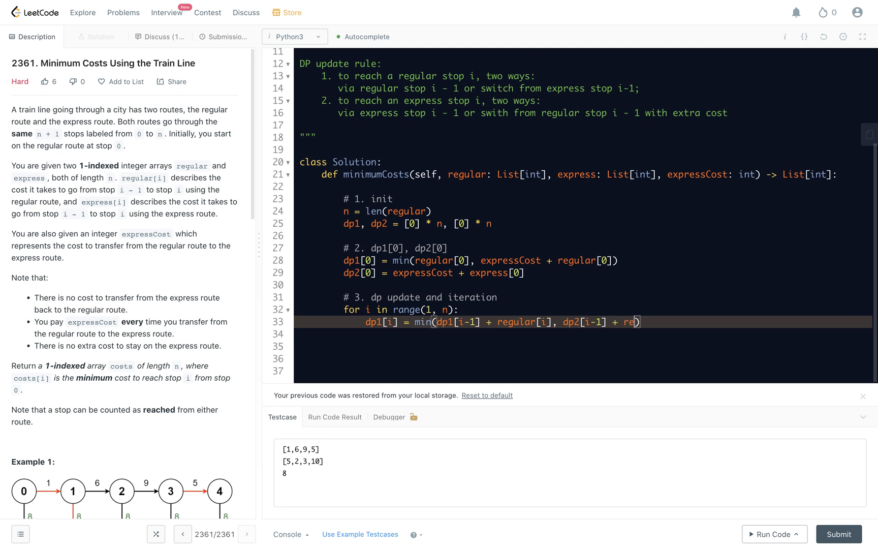
{"action": "type", "text": "gular[i]"}
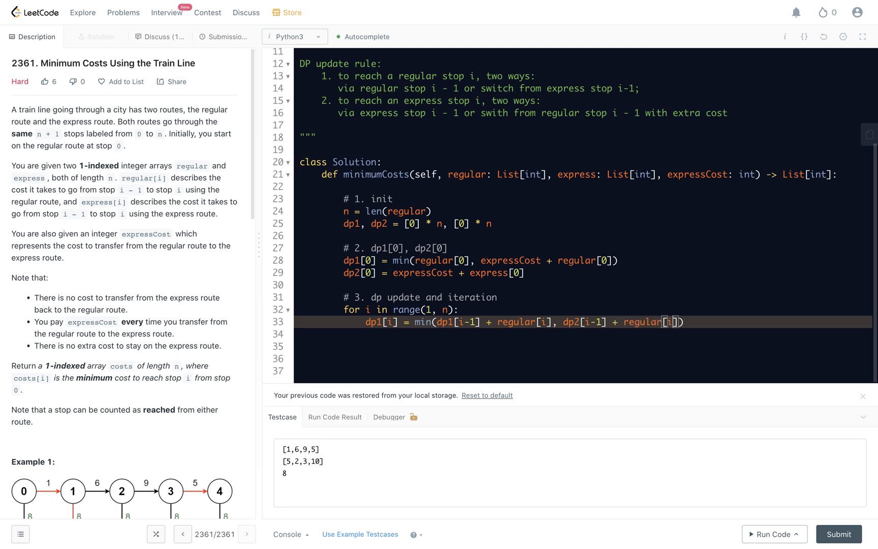
{"action": "key", "text": "Enter"}
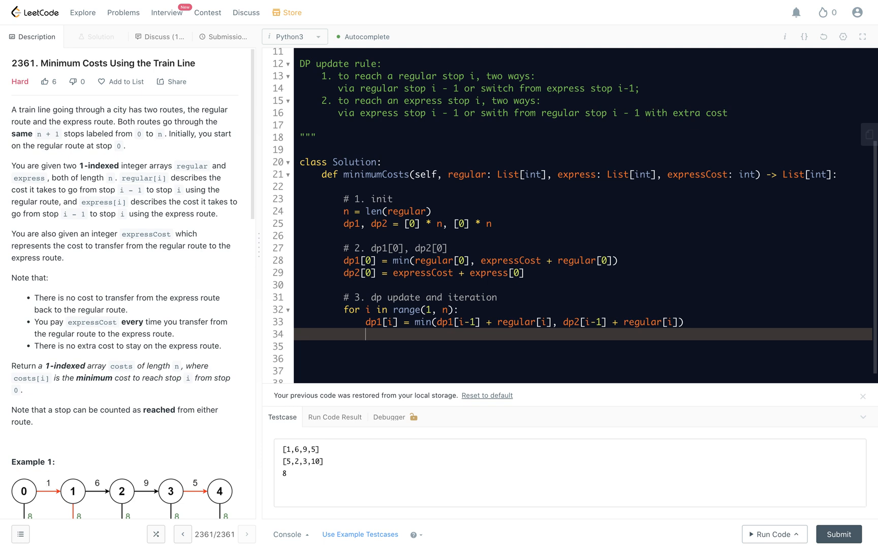
- Write dp2[i] = min(dp2[i-1] + express[i], dp1[i-1] + expressCost + express[i])
{"action": "type", "text": "dp2[]"}
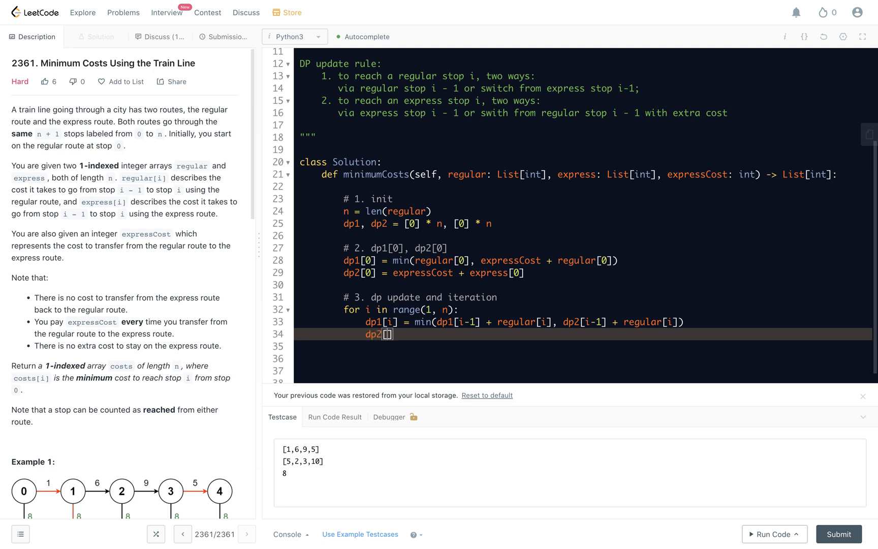
{"action": "type", "text": "[i] = min(dp2"}
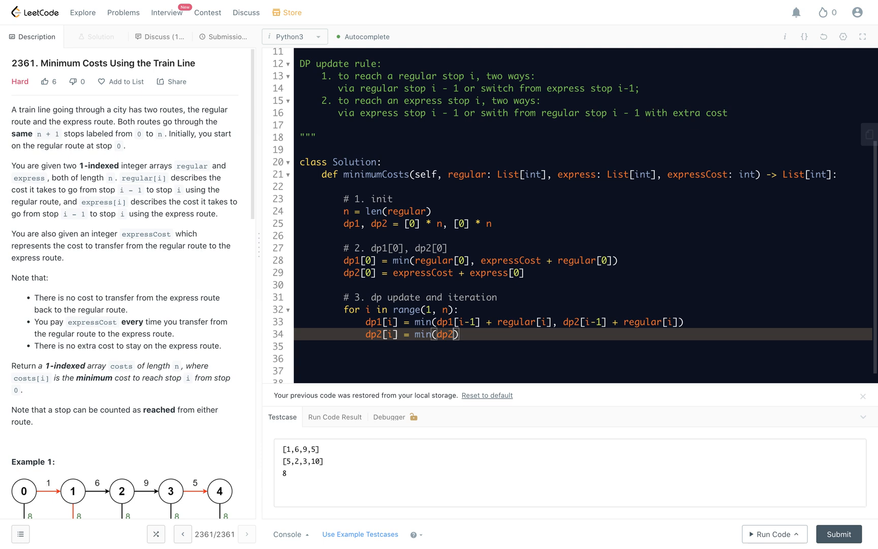
{"action": "type", "text": "[i-2] +"}
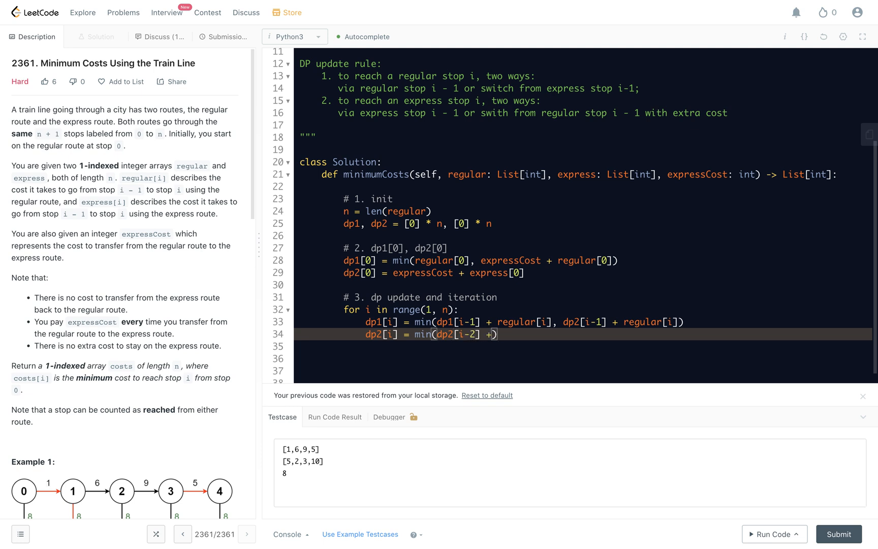
{"action": "type", "text": "i-1"}
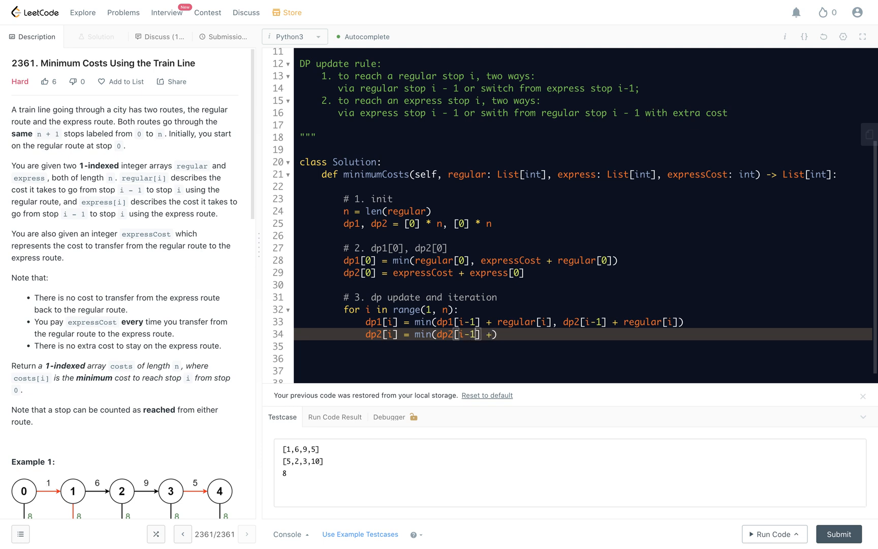
{"action": "type", "text": "exp"}
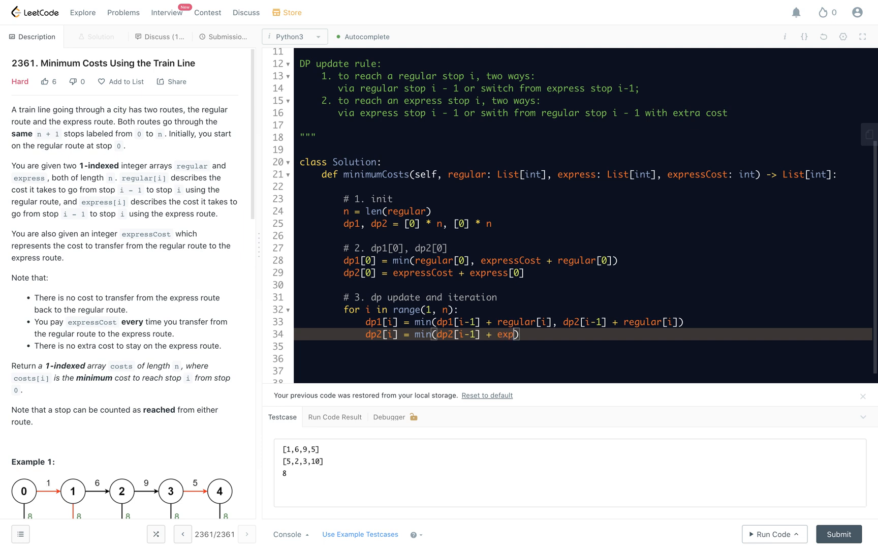
{"action": "type", "text": "ress[i], dp2[i-"}
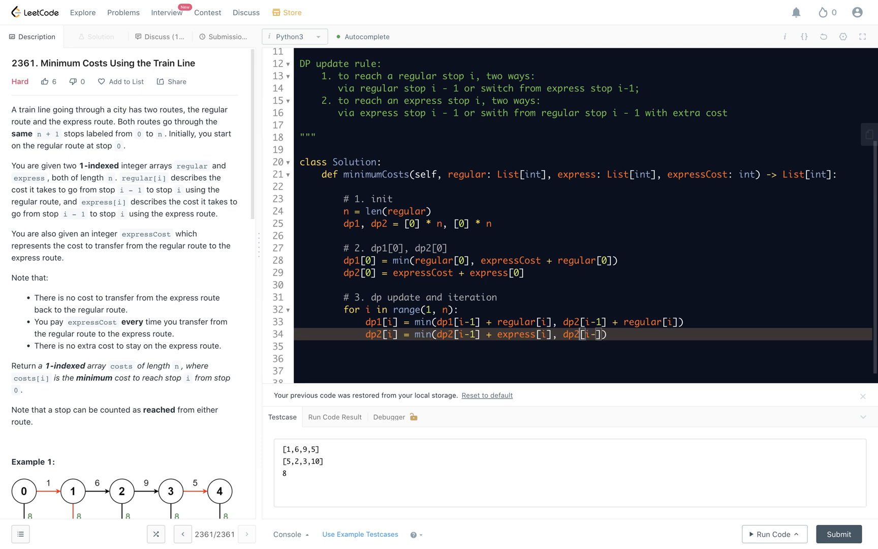
{"action": "type", "text": "dp1[i-]1"}
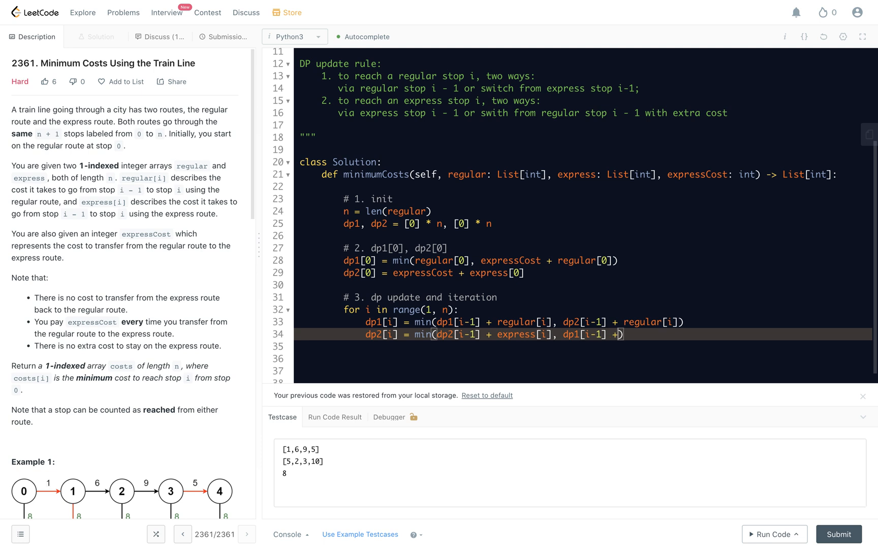
{"action": "type", "text": "exp"}
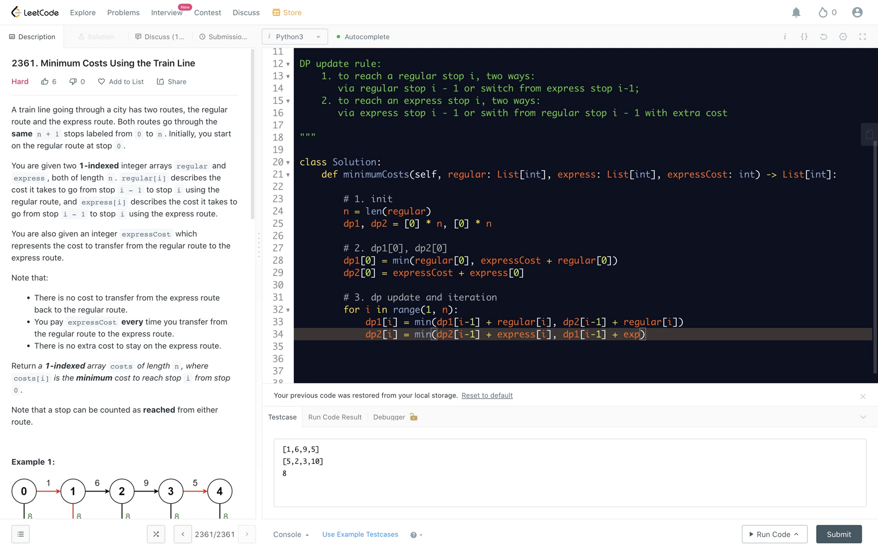
{"action": "type", "text": "ressC"}
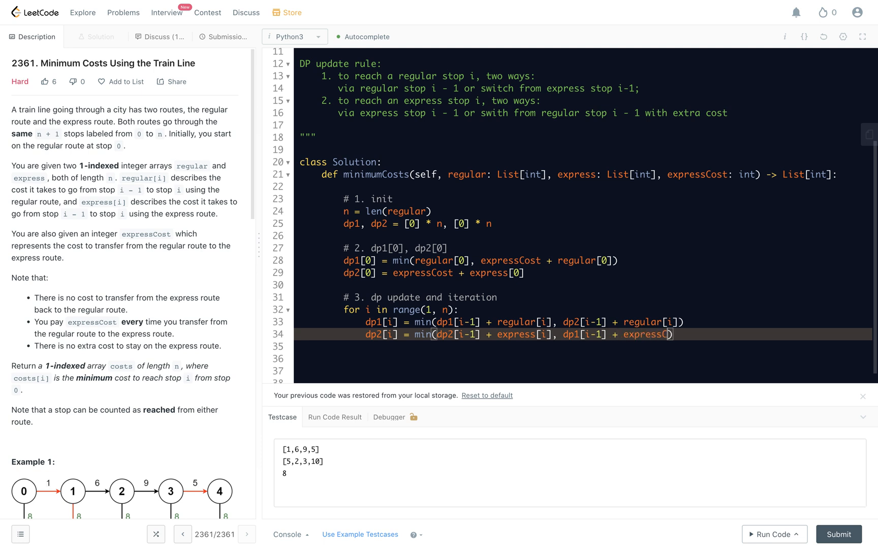
{"action": "type", "text": "ost +"}
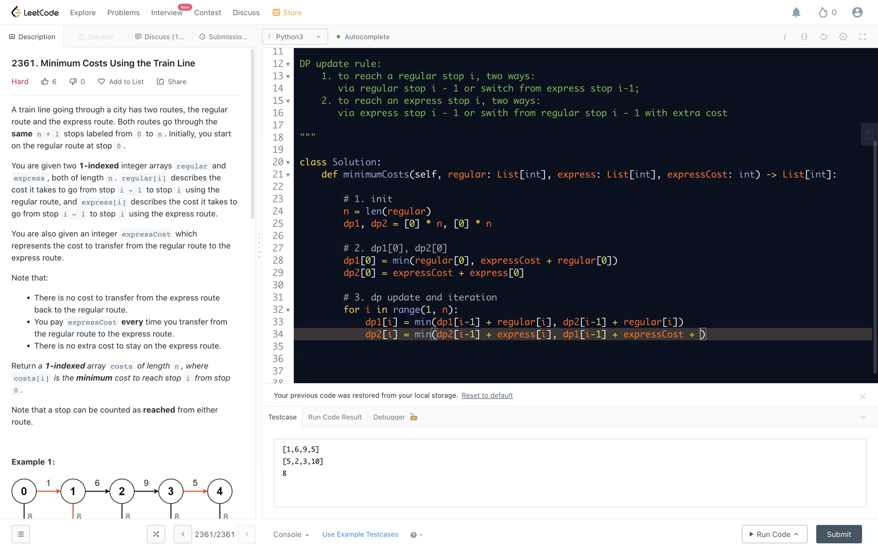
{"action": "type", "text": "expre"}
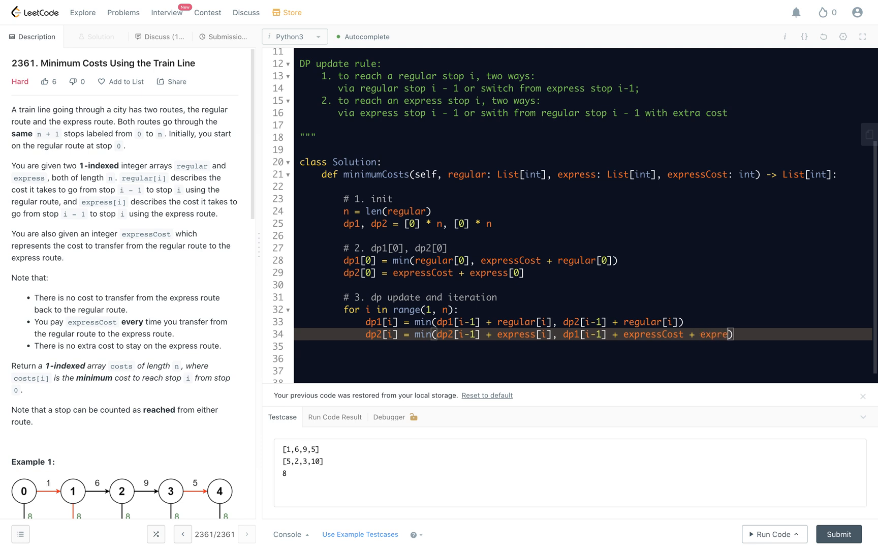
{"action": "type", "text": "ss[i]"}
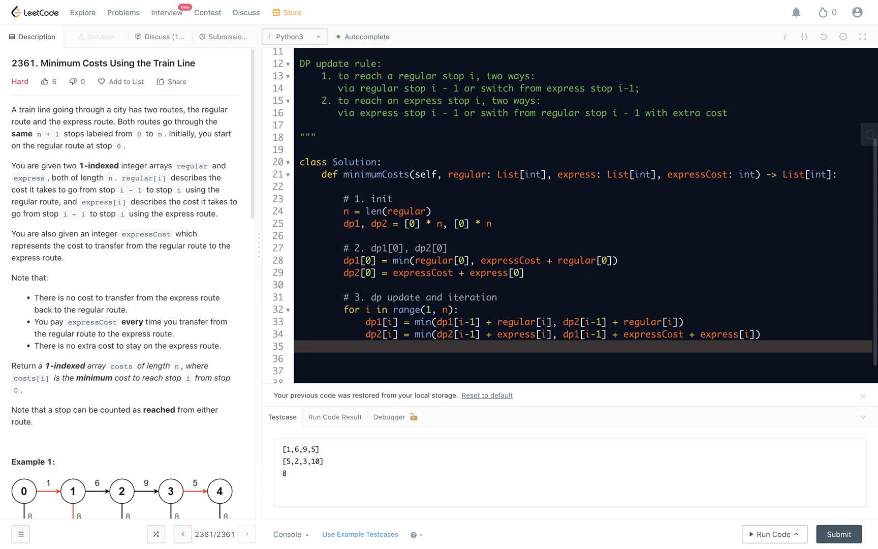
- Append min(dp1[i], dp2[i]) to res each iteration and review the two recurrence lines
{"action": "type", "text": "res.append(min("}
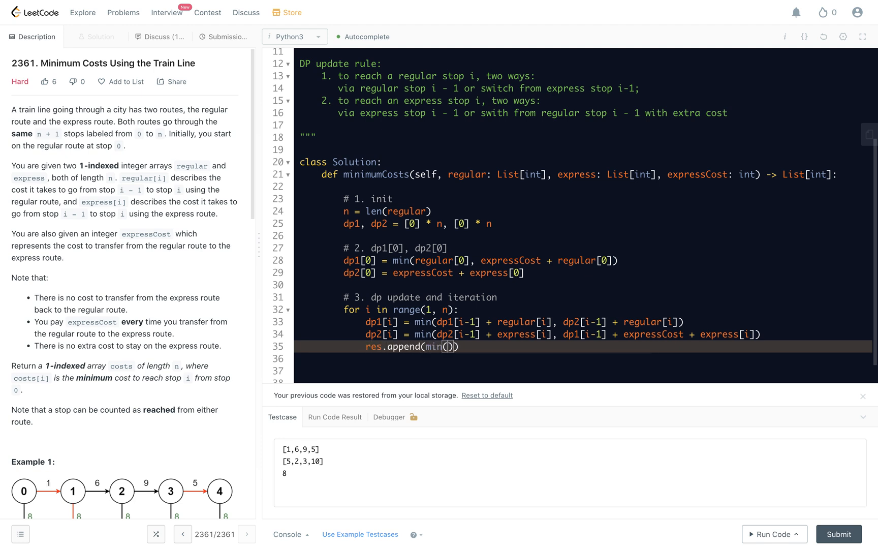
{"action": "type", "text": "dp1[]"}
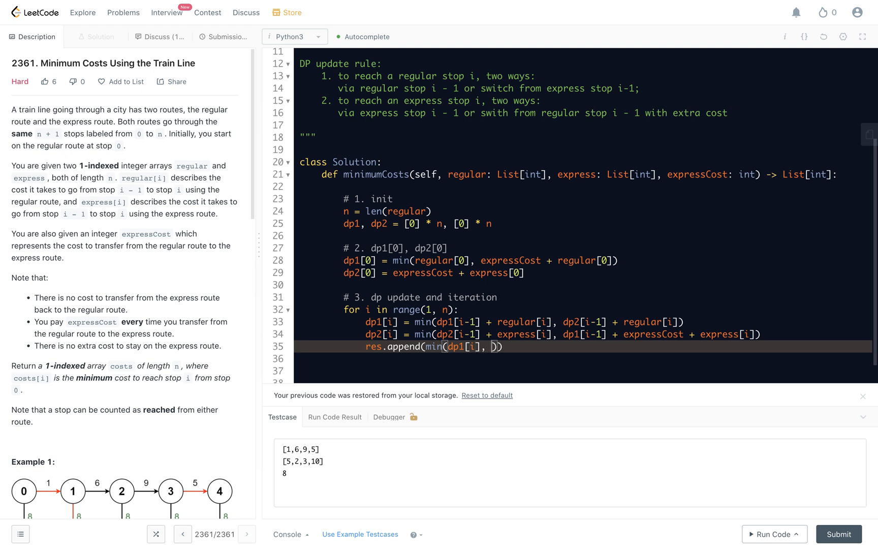
{"action": "type", "text": "dp2[i]"}
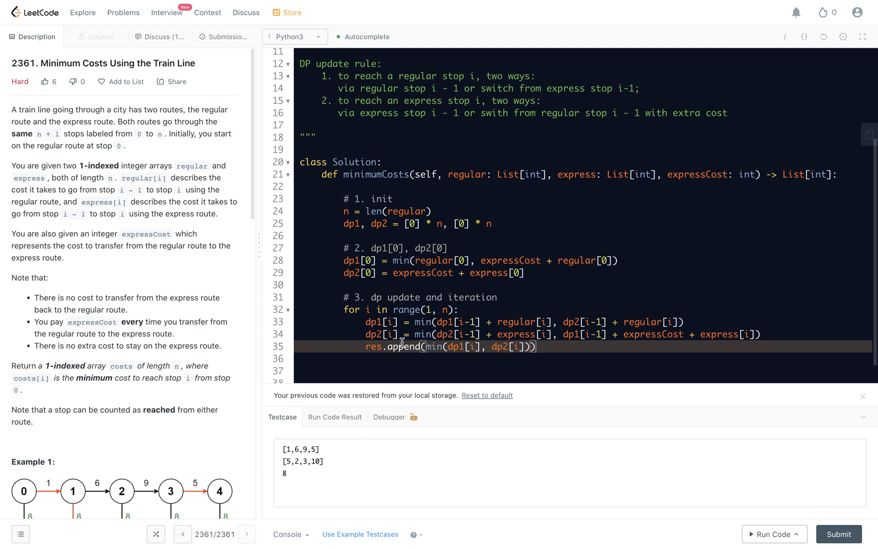
{"action": "left_click_drag", "start_coordinate": [363, 321], "coordinate": [399, 333]}
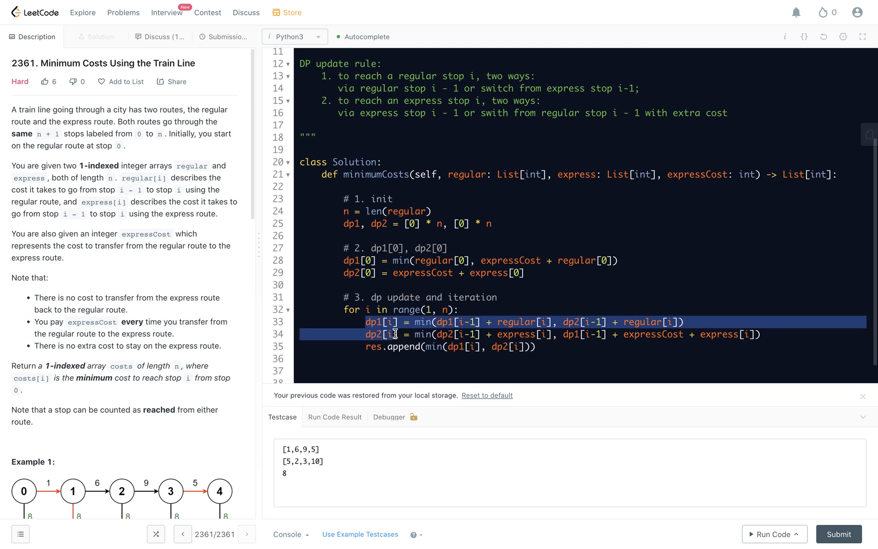
{"action": "mouse_move", "coordinate": [489, 335]}
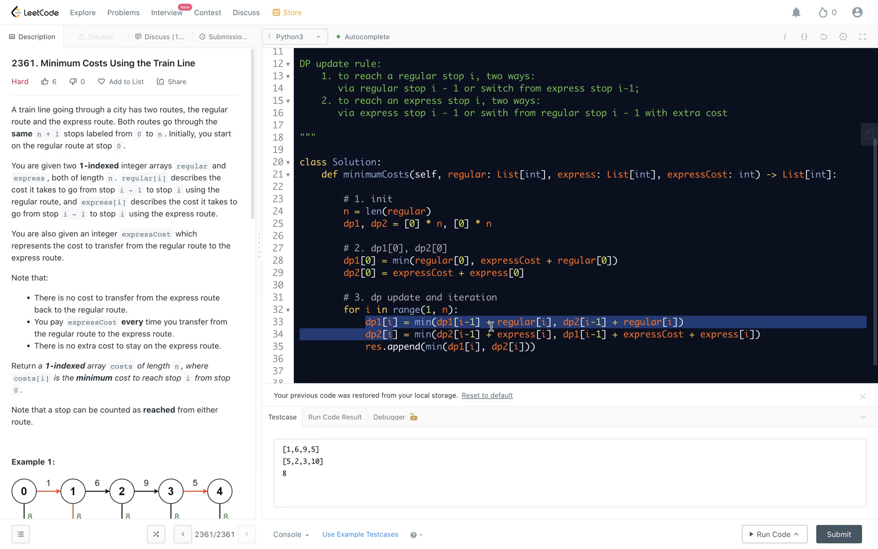
{"action": "mouse_move", "coordinate": [567, 335]}
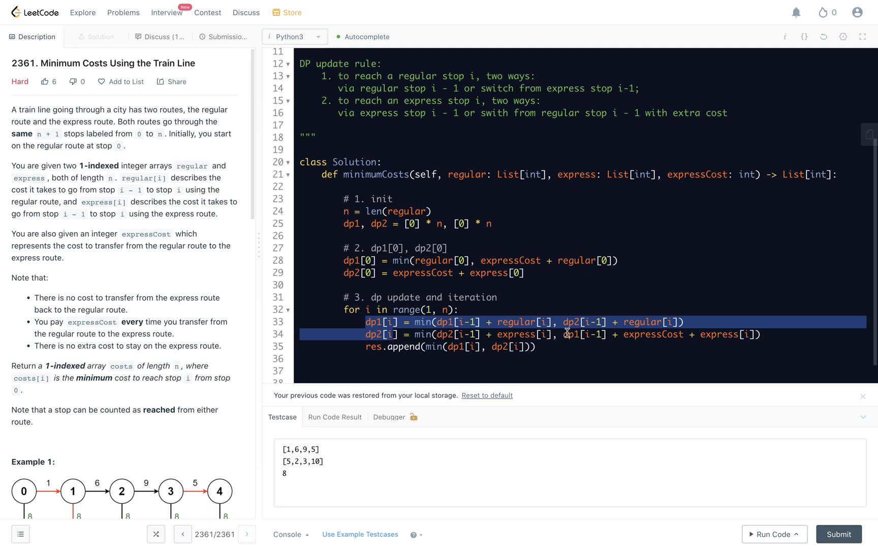
{"action": "mouse_move", "coordinate": [635, 335]}
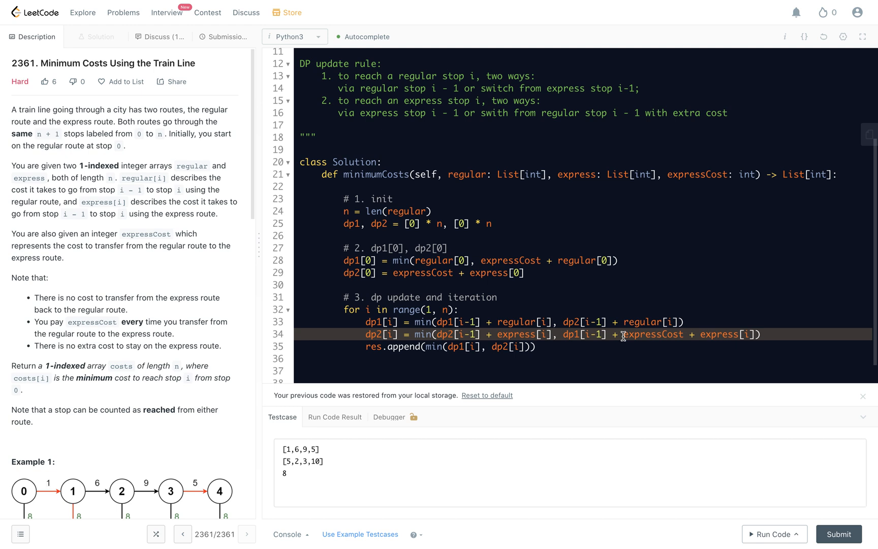
{"action": "double_click", "coordinate": [654, 334]}
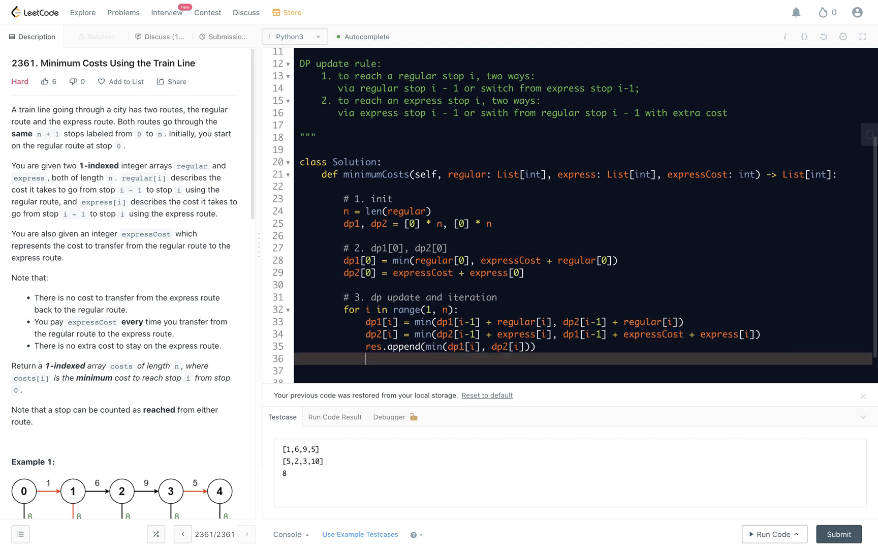
- Return res, run to hit the NameError, then initialise res = [min(dp1[0], dp2[0])] before the loop
{"action": "type", "text": "re"}
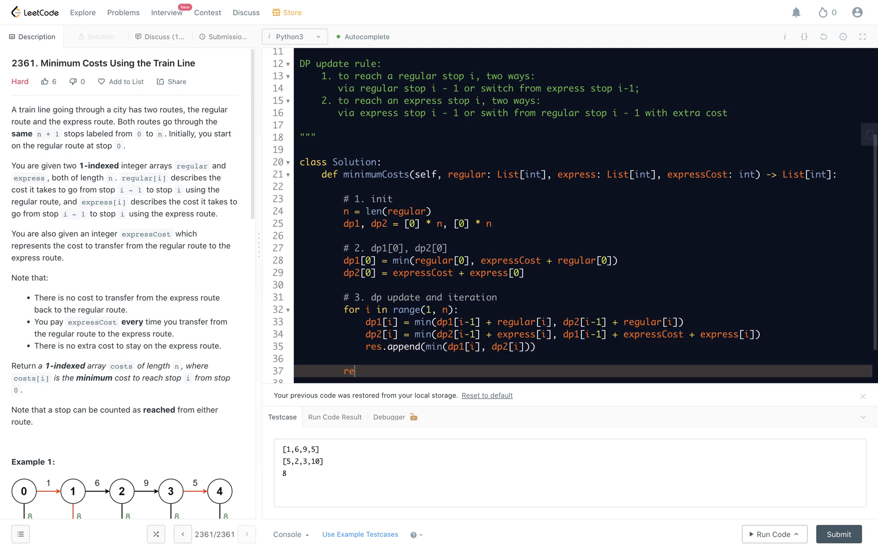
{"action": "type", "text": "turn res"}
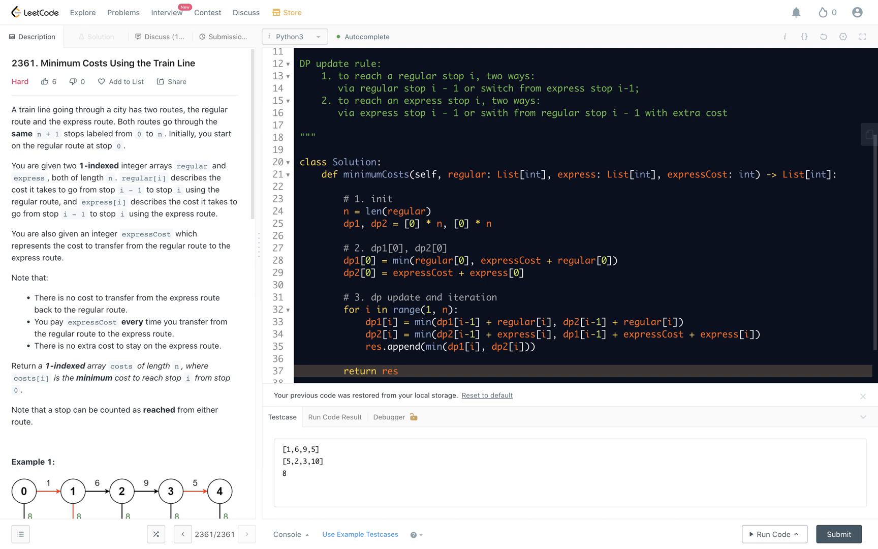
{"action": "mouse_move", "coordinate": [386, 428]}
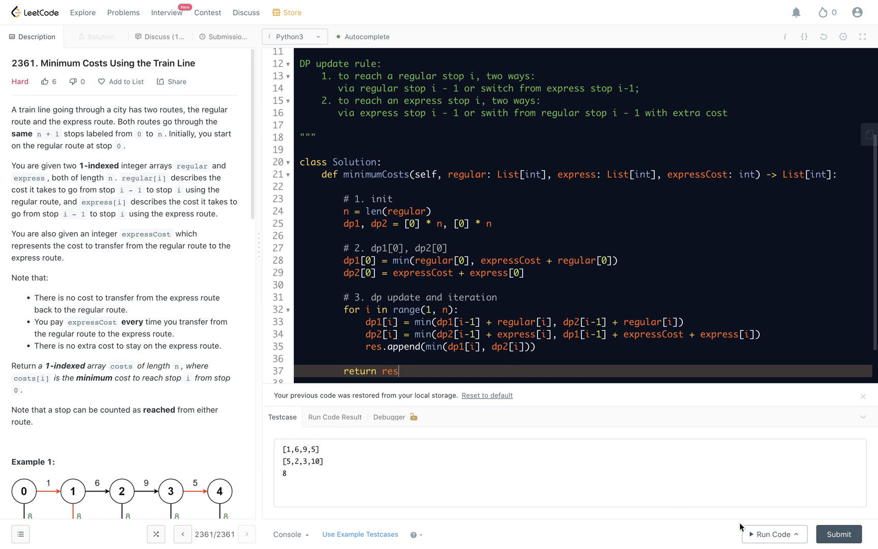
{"action": "left_click", "coordinate": [776, 535]}
{"action": "type", "text": "res = ["}
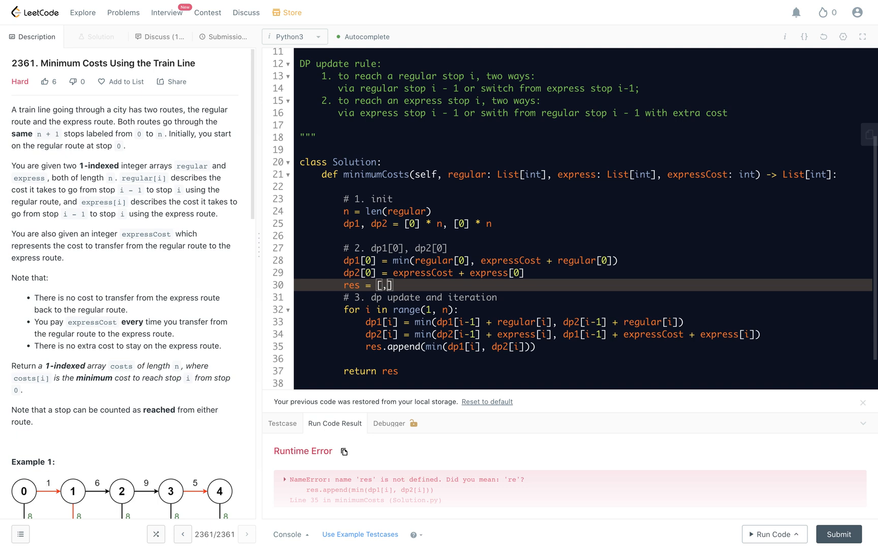
{"action": "type", "text": "min"}
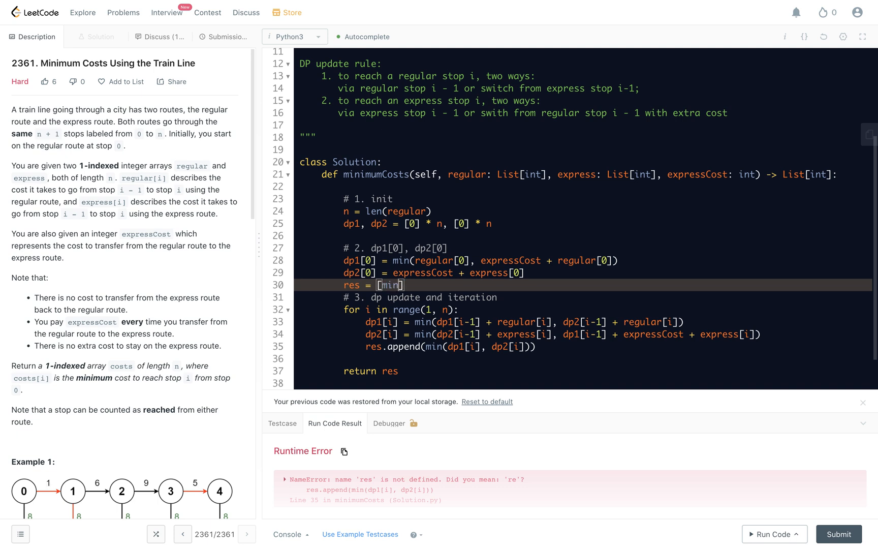
{"action": "type", "text": "(dp1[0"}
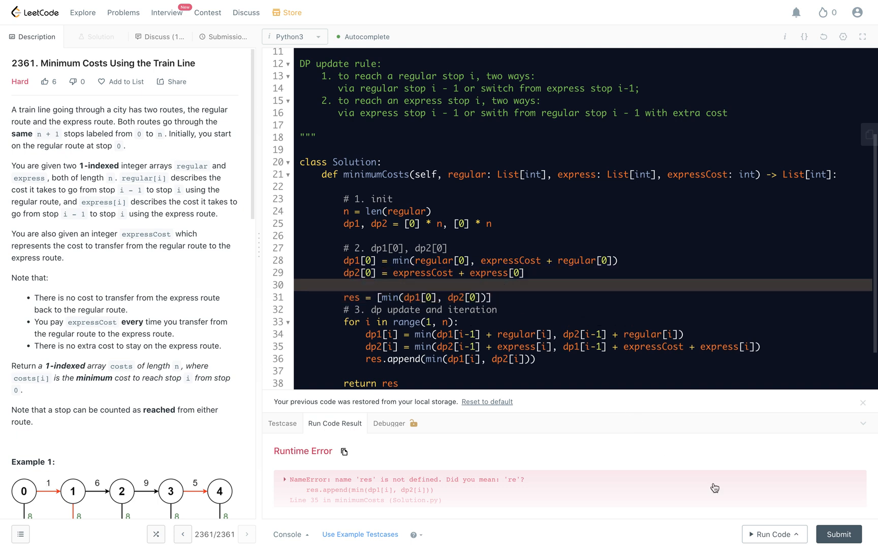
- Rerun to get [1,7,14,19] matching expected, then submit for an accepted Success result
{"action": "left_click", "coordinate": [769, 535]}
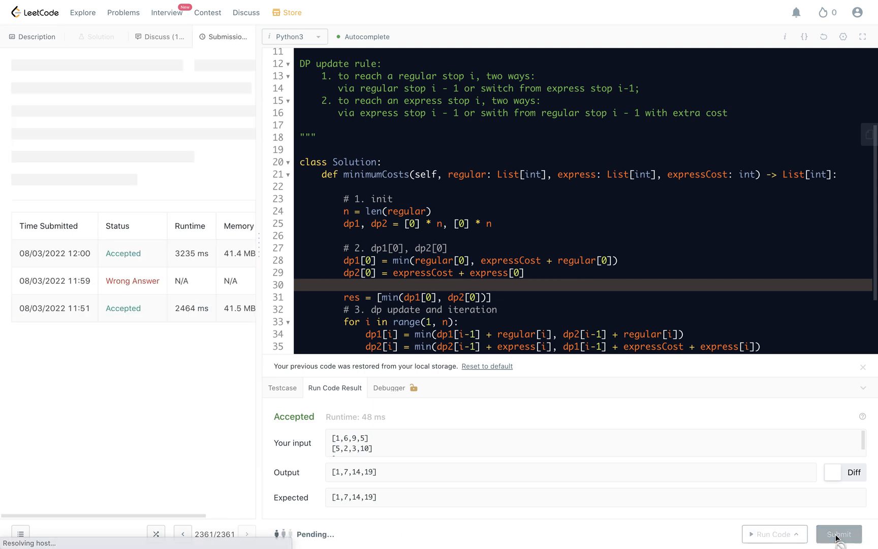
{"action": "left_click", "coordinate": [840, 535]}
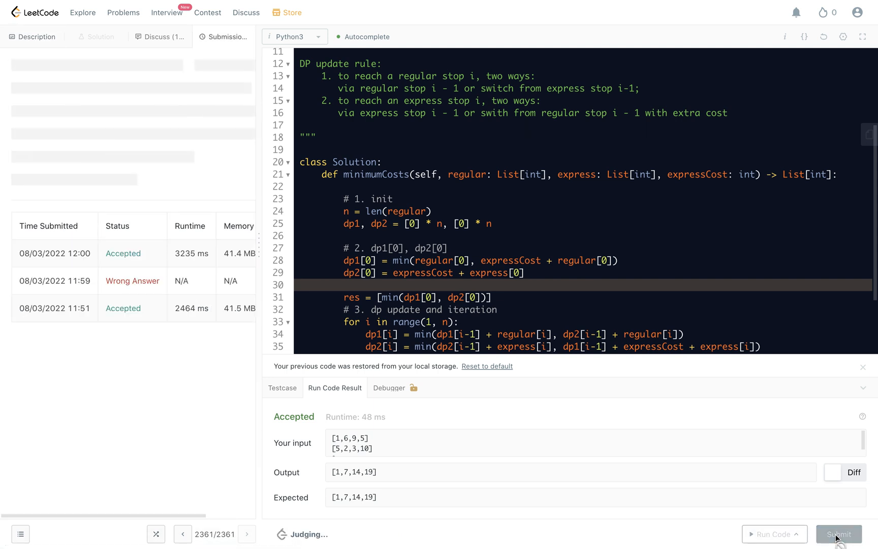
{"action": "left_click", "coordinate": [840, 535]}
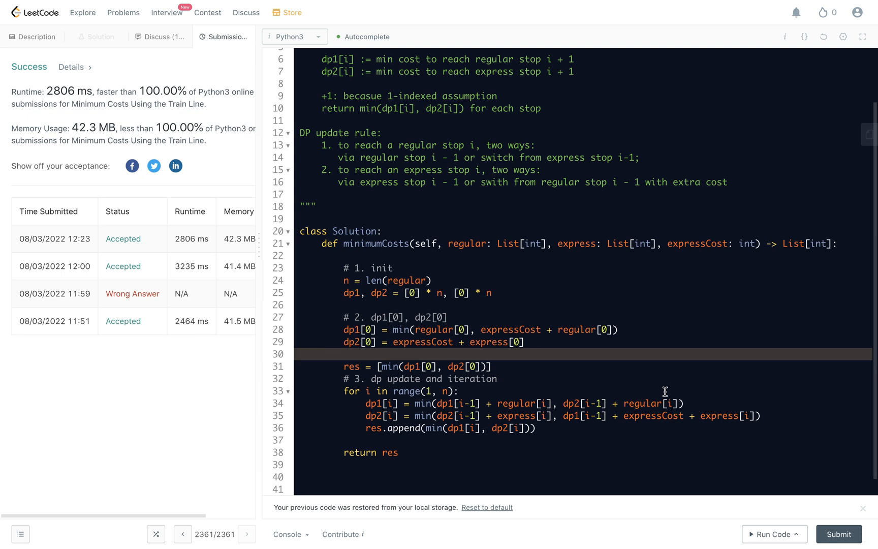
{"action": "mouse_move", "coordinate": [454, 356]}
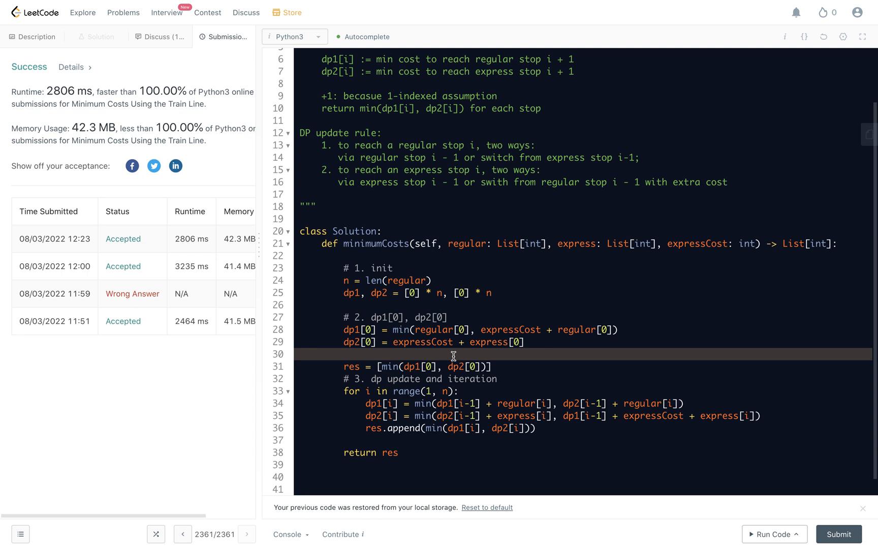